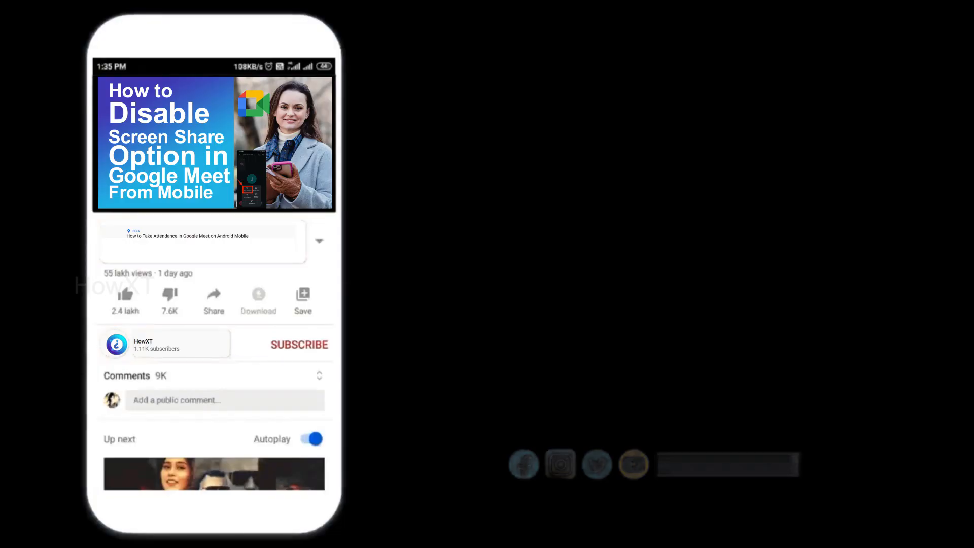
- Select B2:C12, the SEA countries from Indonesia to Brunei Darussalam with 2020 populations
click(299, 344)
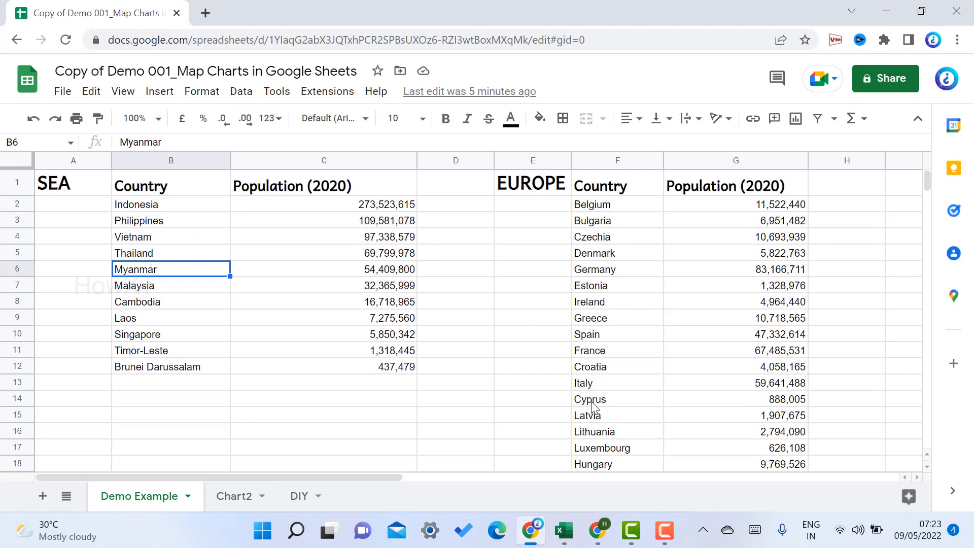
mouse_move(171, 214)
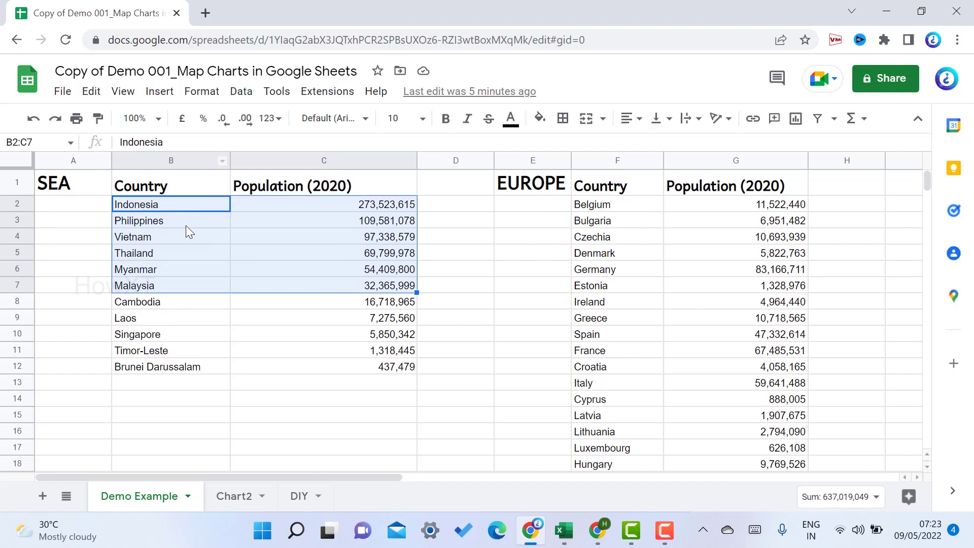
mouse_move(648, 213)
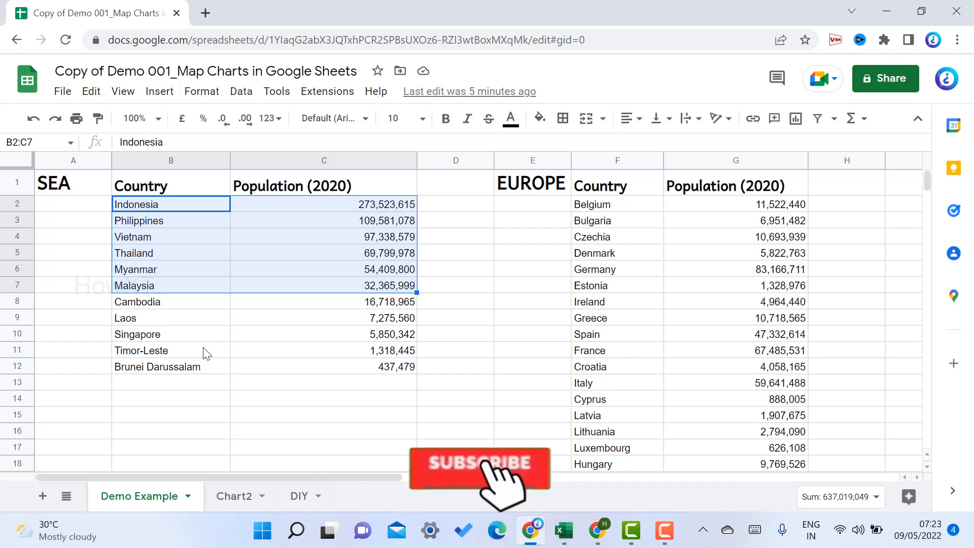
click(171, 334)
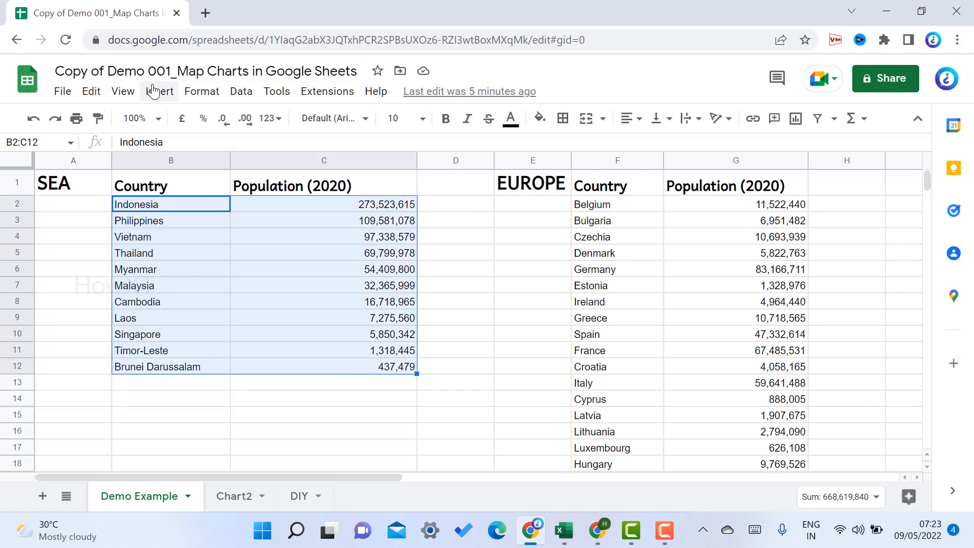
- Insert a chart from the selected population data, which defaults to a pie chart
click(159, 91)
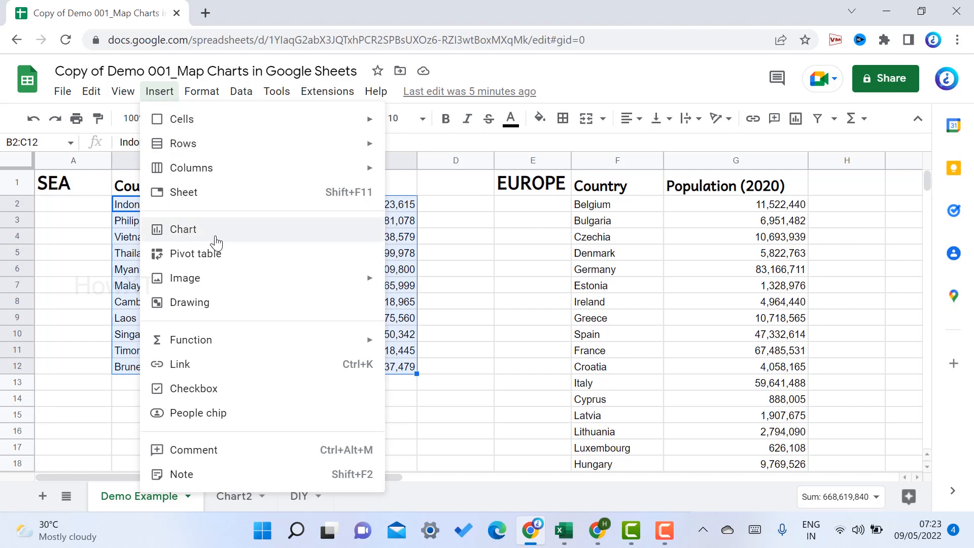
click(183, 229)
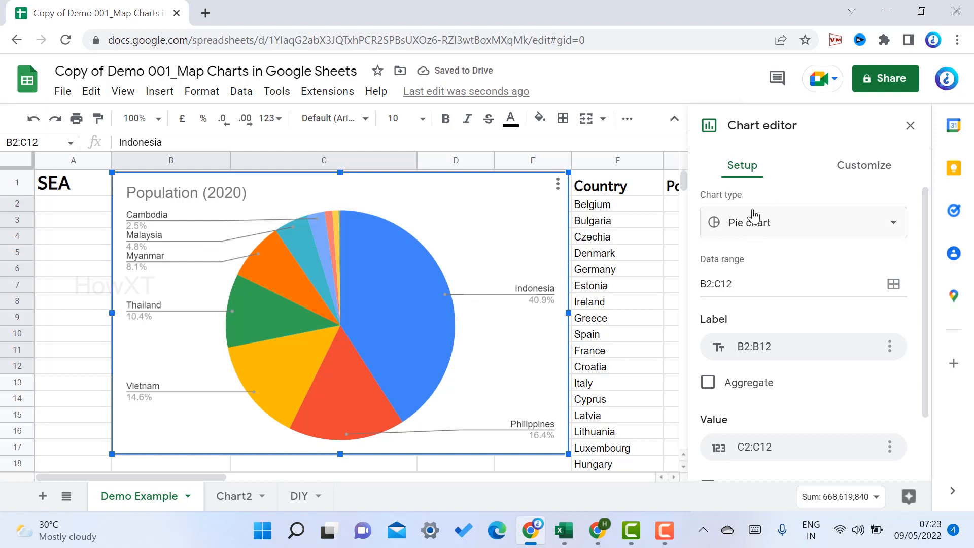
mouse_move(787, 225)
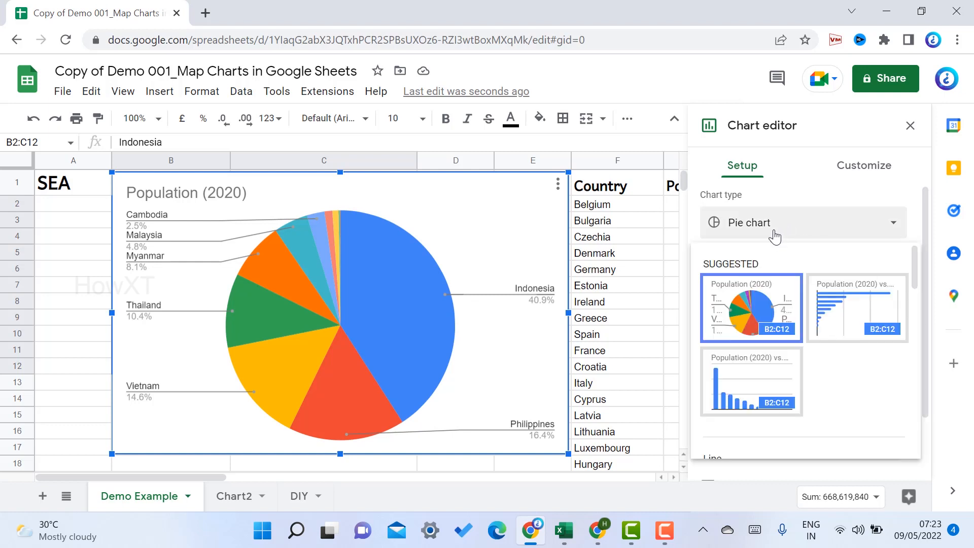
scroll(down, 3)
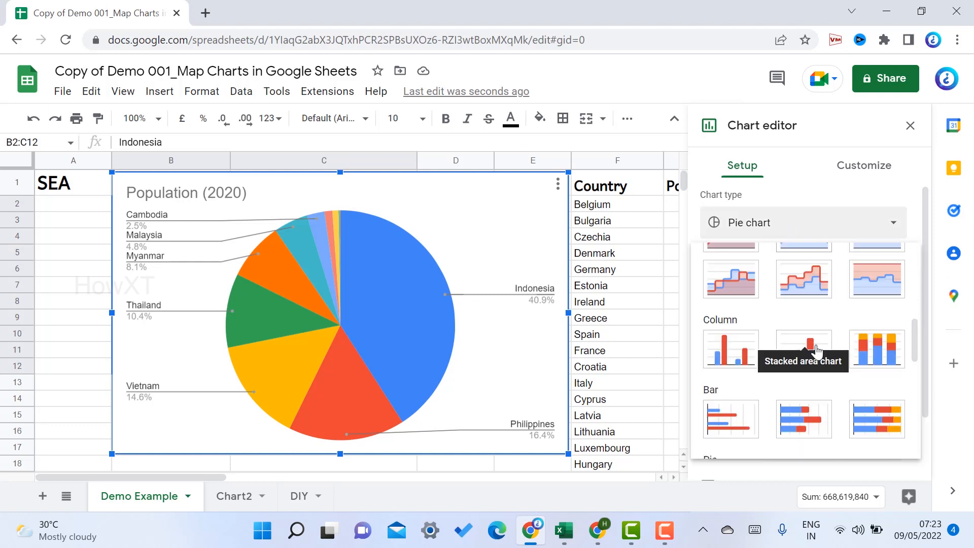
scroll(down, 3)
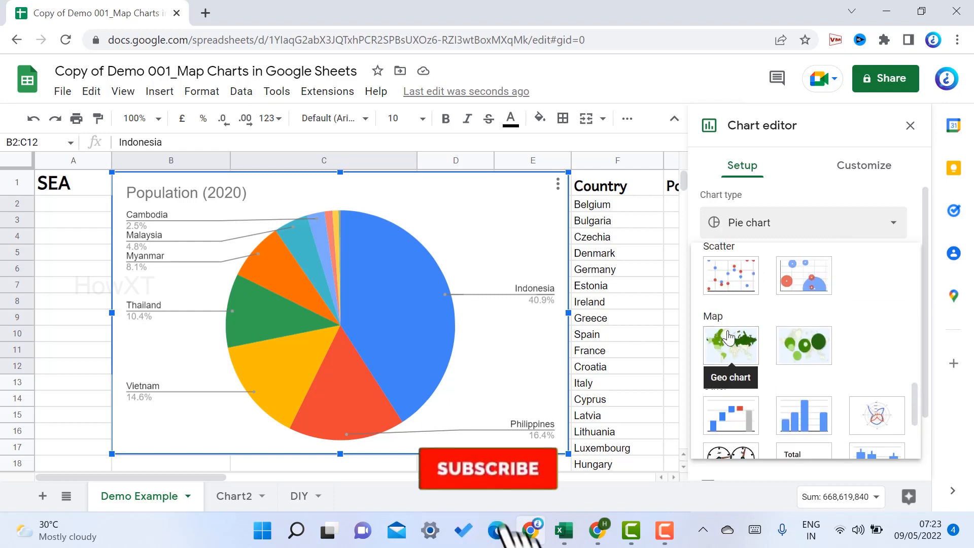
mouse_move(804, 346)
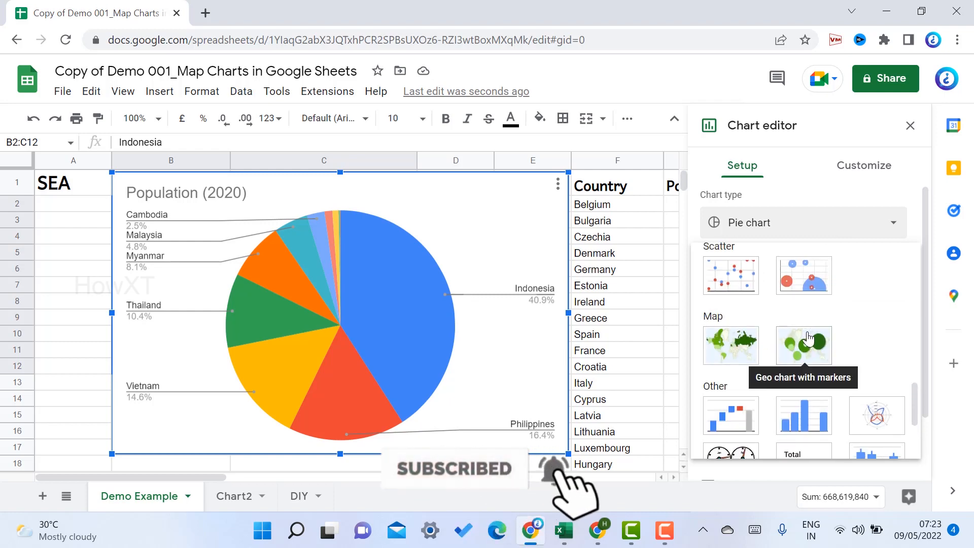
mouse_move(731, 346)
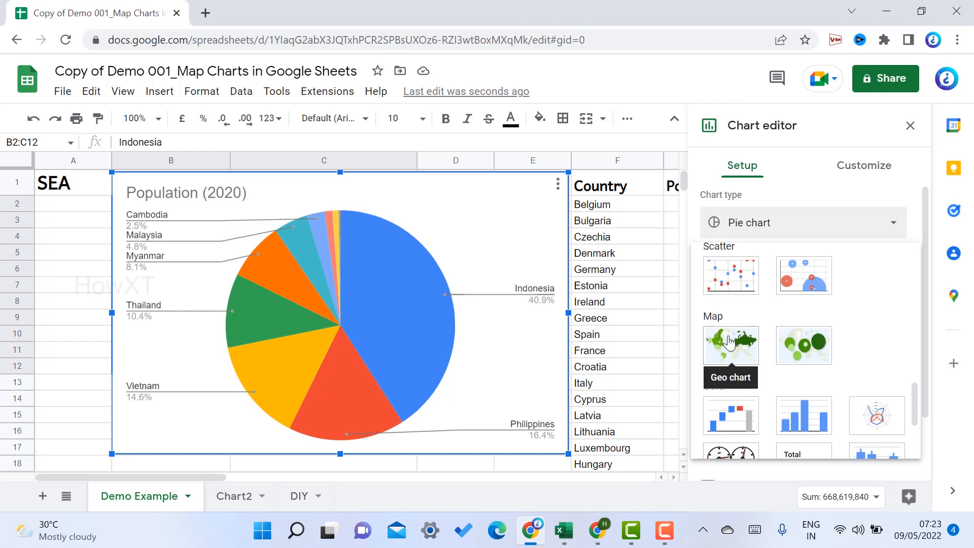
- Change the chart type to Geo chart from the Map section
click(731, 345)
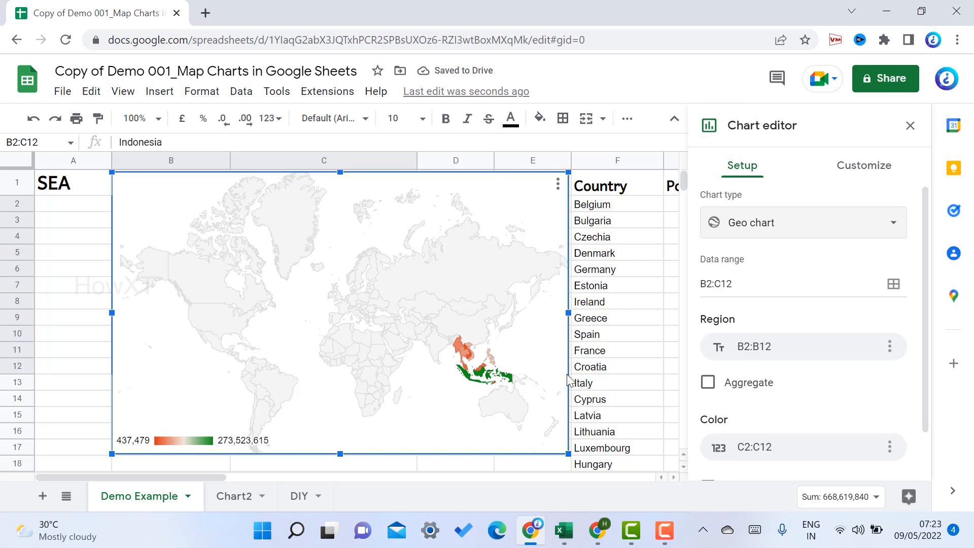
mouse_move(463, 345)
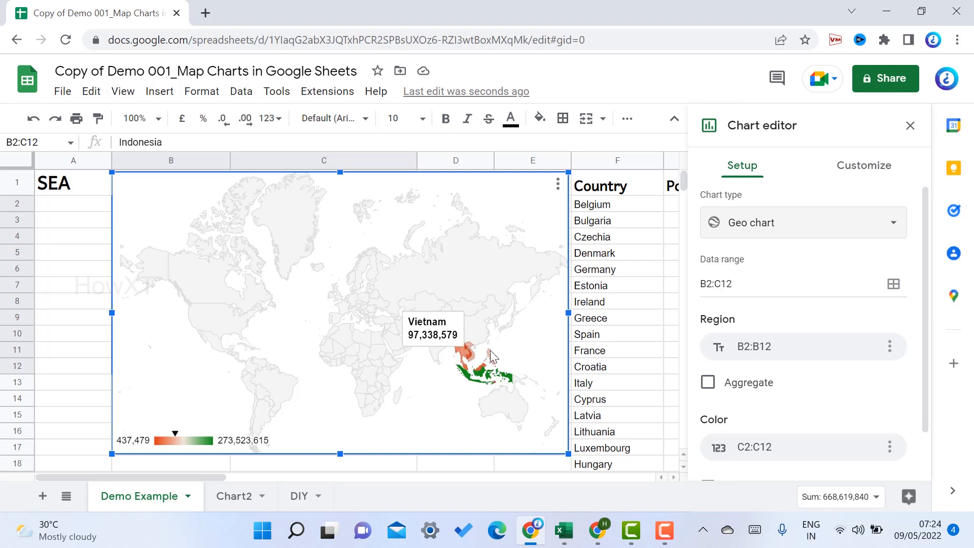
mouse_move(531, 384)
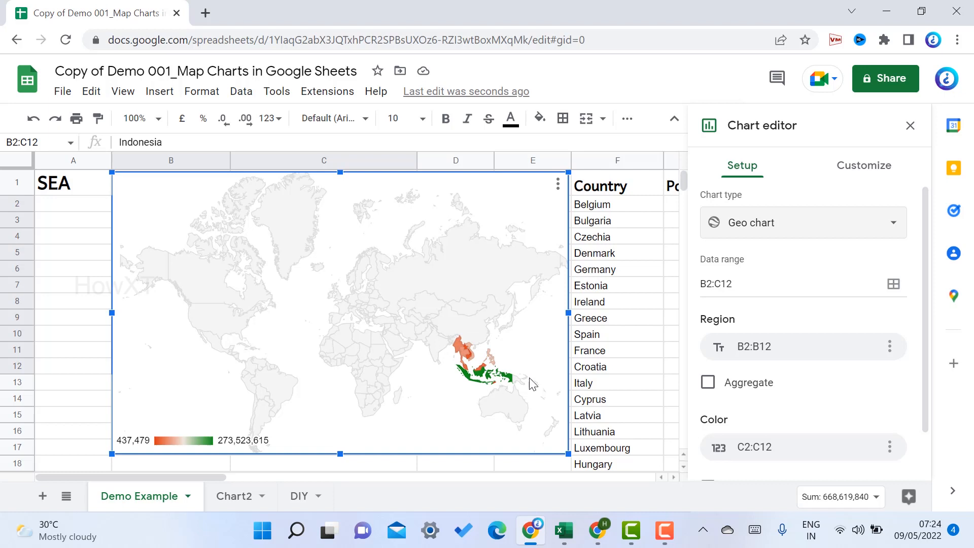
mouse_move(465, 346)
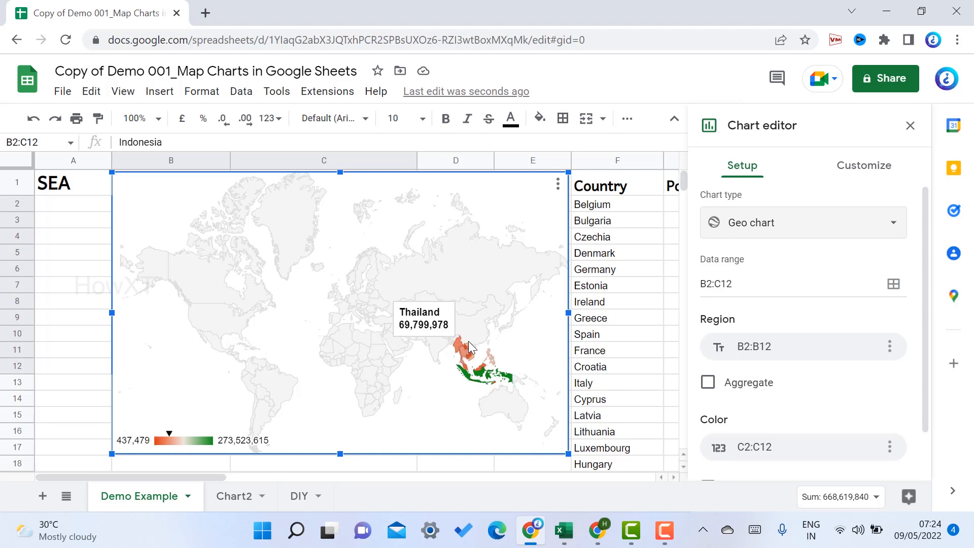
mouse_move(497, 398)
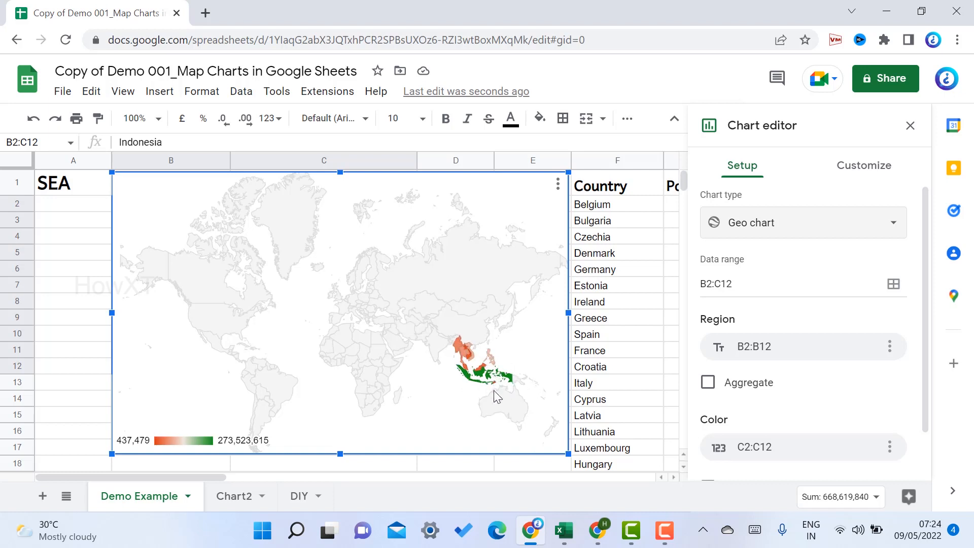
mouse_move(489, 361)
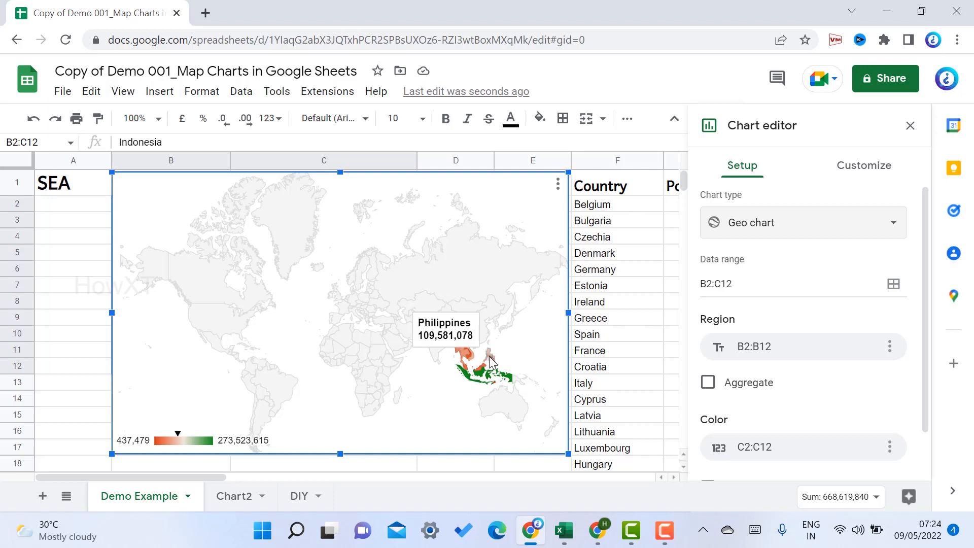
mouse_move(621, 348)
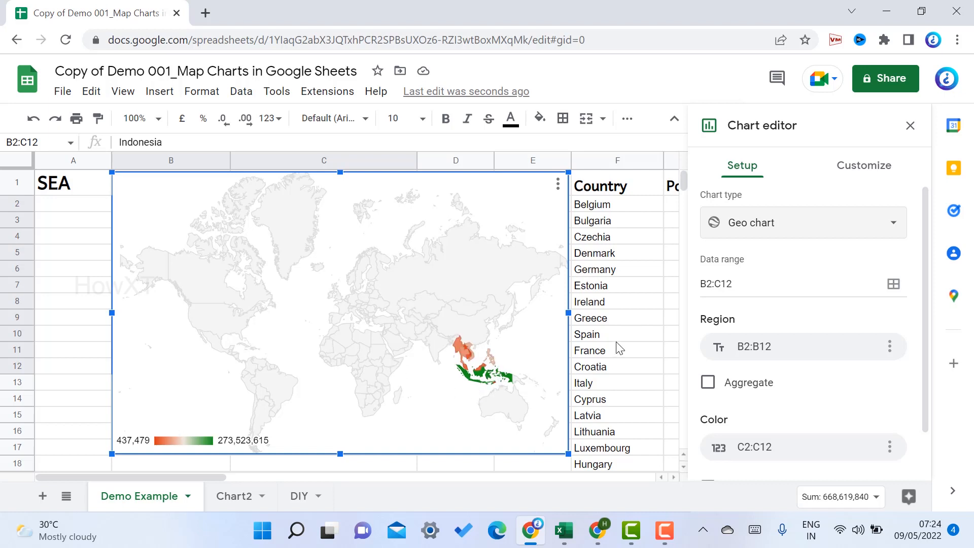
mouse_move(917, 255)
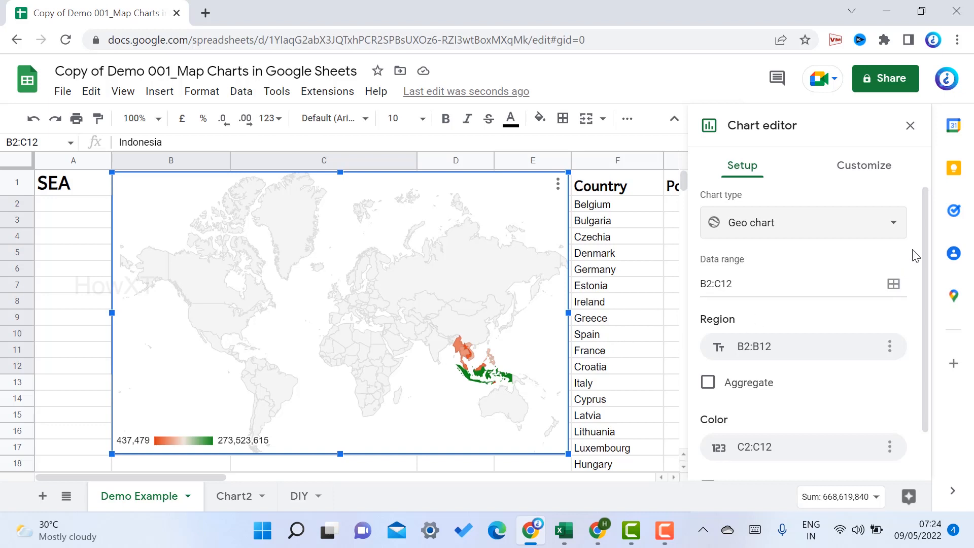
scroll(down, 3)
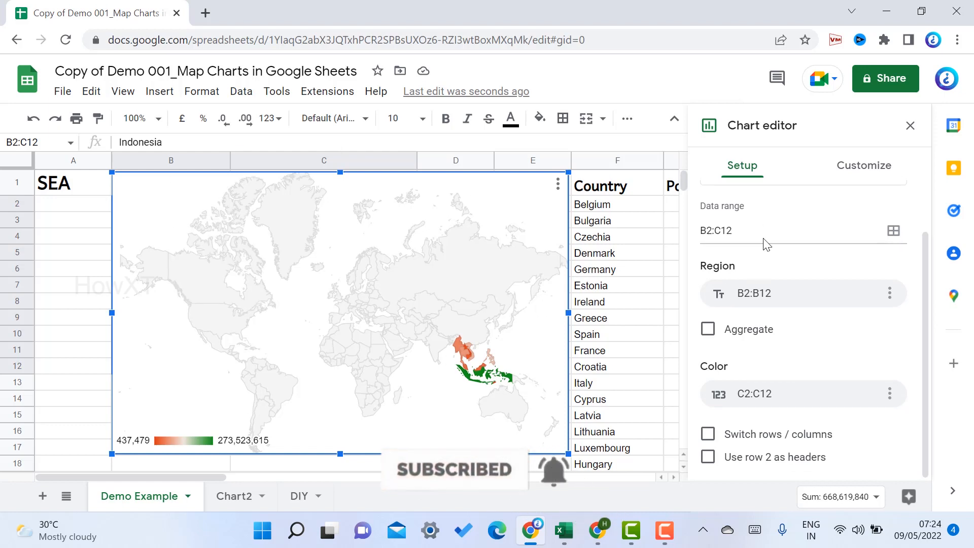
- Set the geo chart's Region to Asia in the Customize settings
click(864, 166)
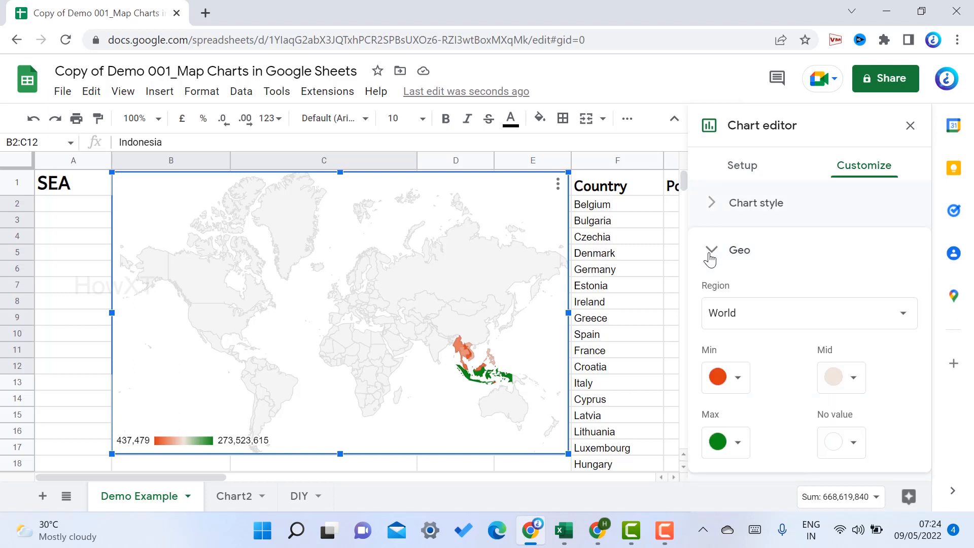
click(808, 312)
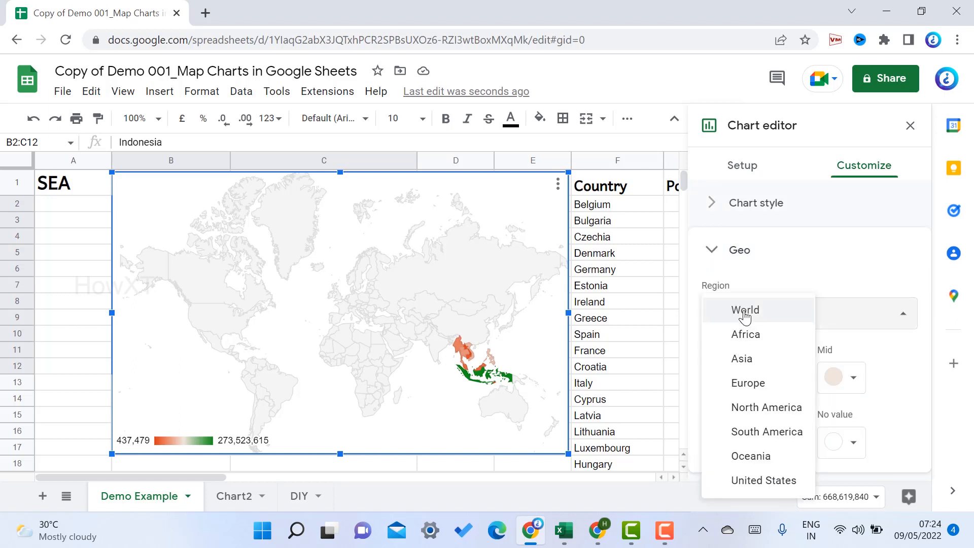
mouse_move(742, 359)
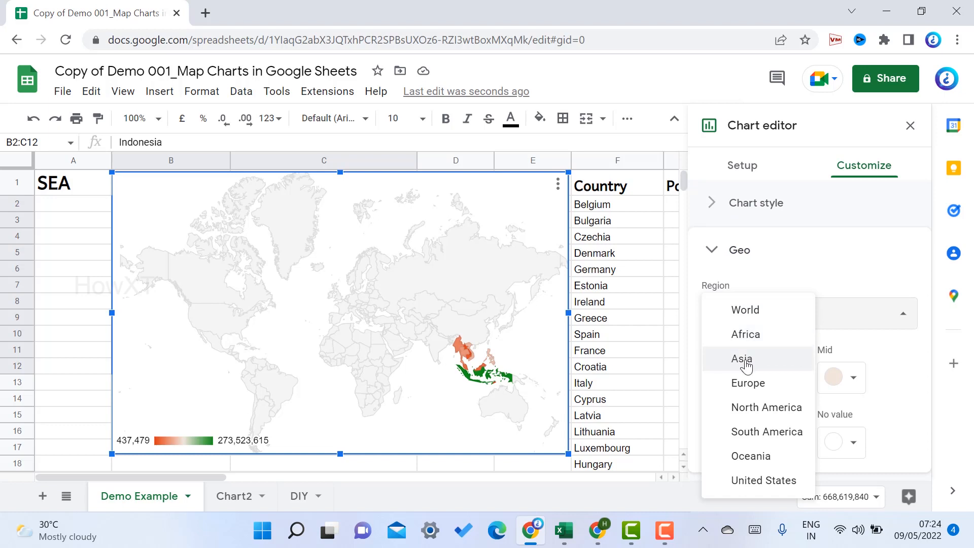
click(742, 359)
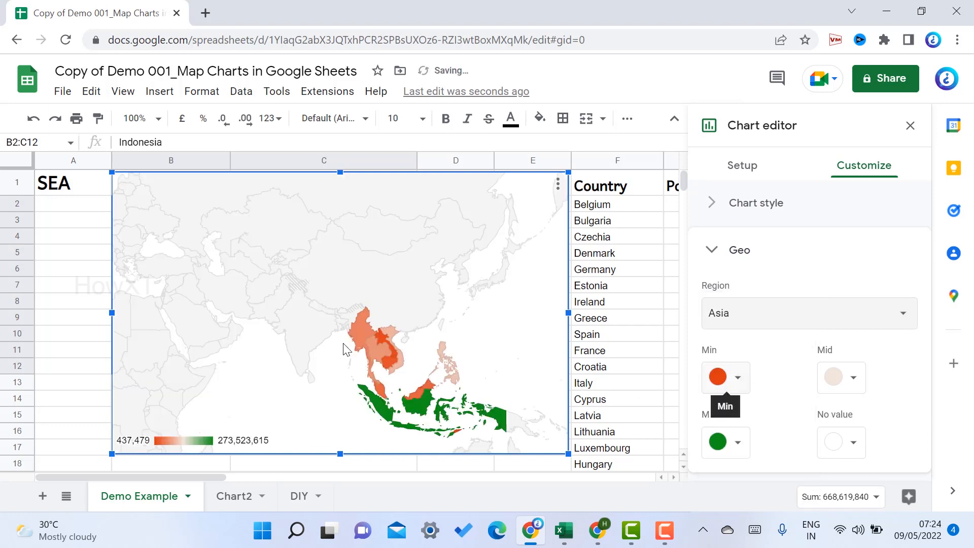
mouse_move(373, 191)
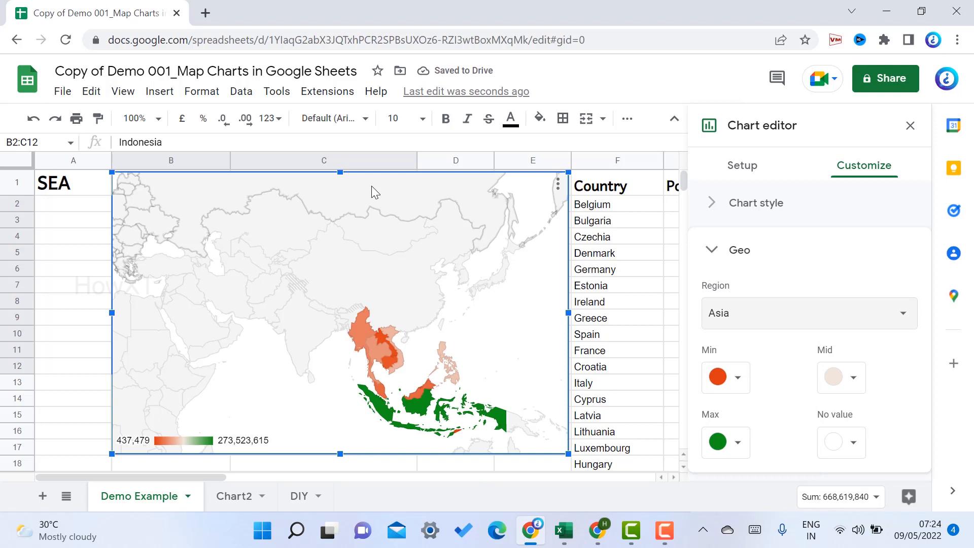
mouse_move(373, 345)
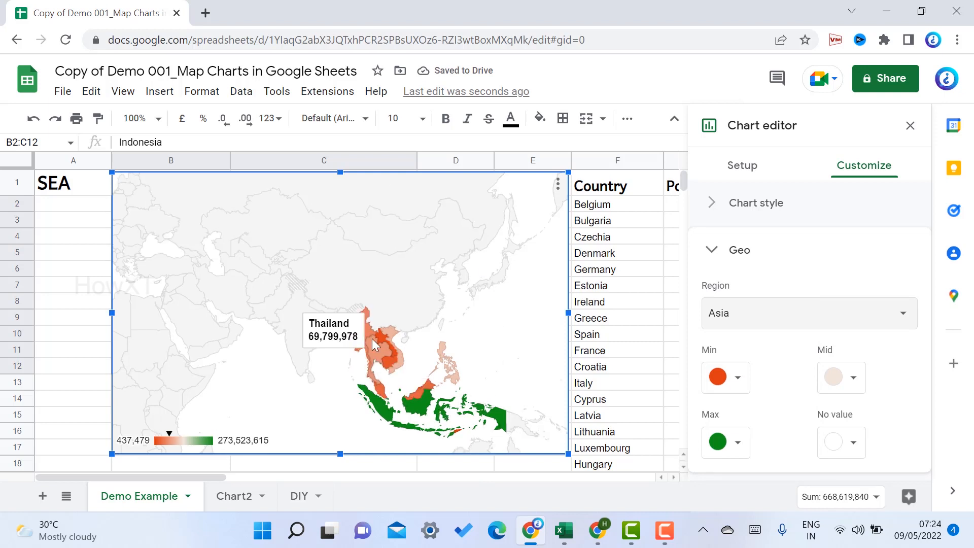
mouse_move(346, 355)
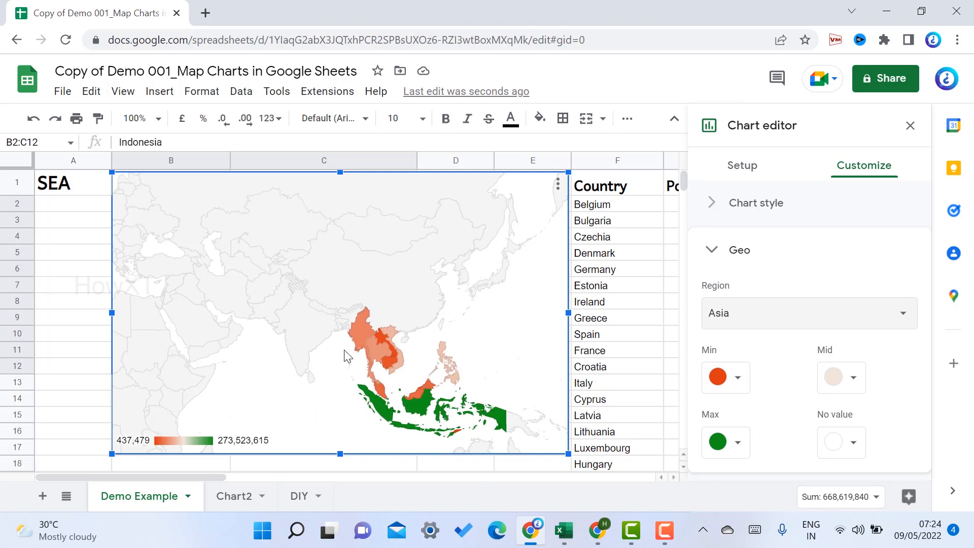
- Set the geo colour scale to bright green min, blue mid, and red max
click(725, 377)
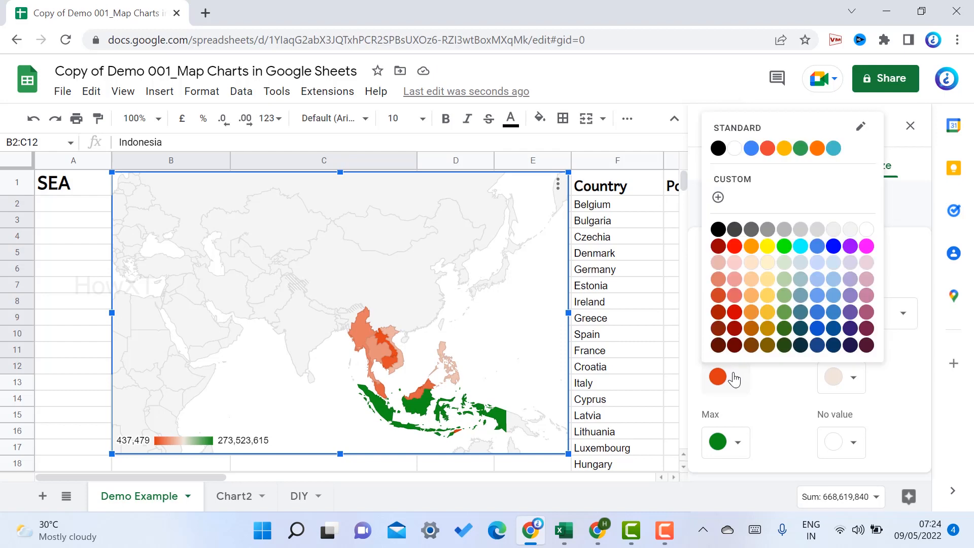
click(785, 246)
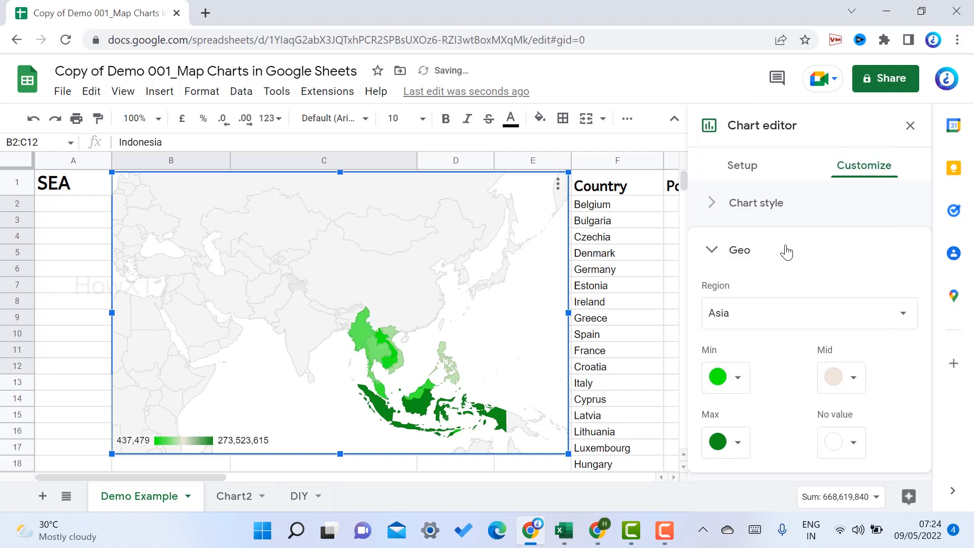
click(725, 377)
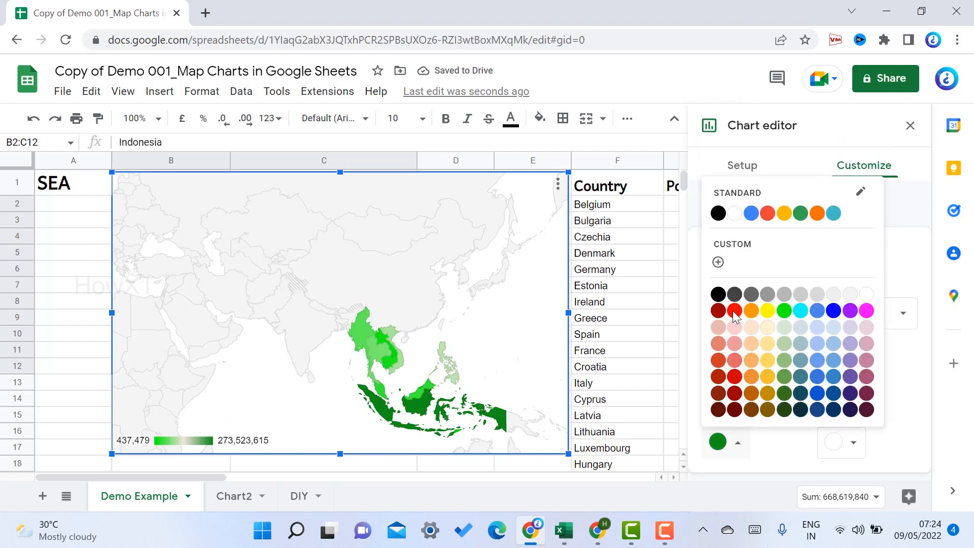
click(734, 310)
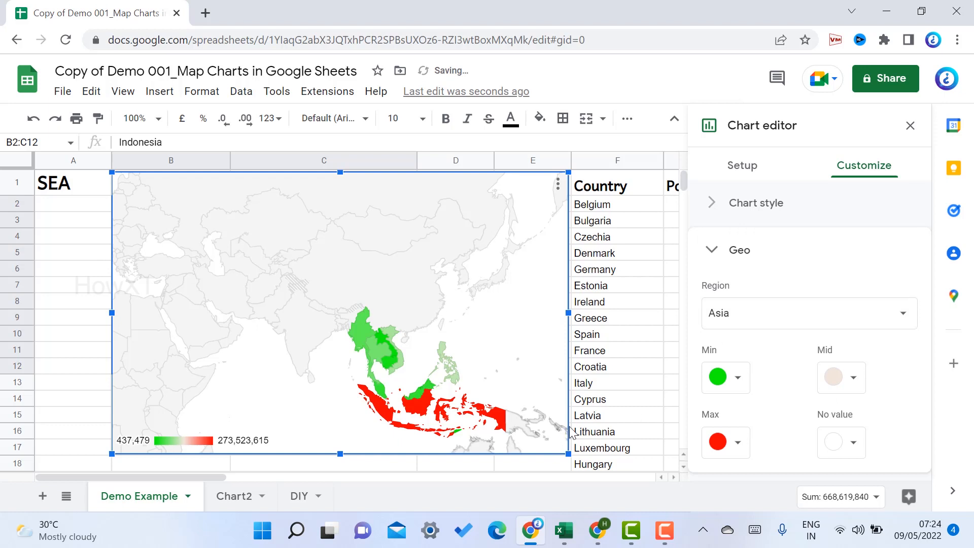
click(855, 377)
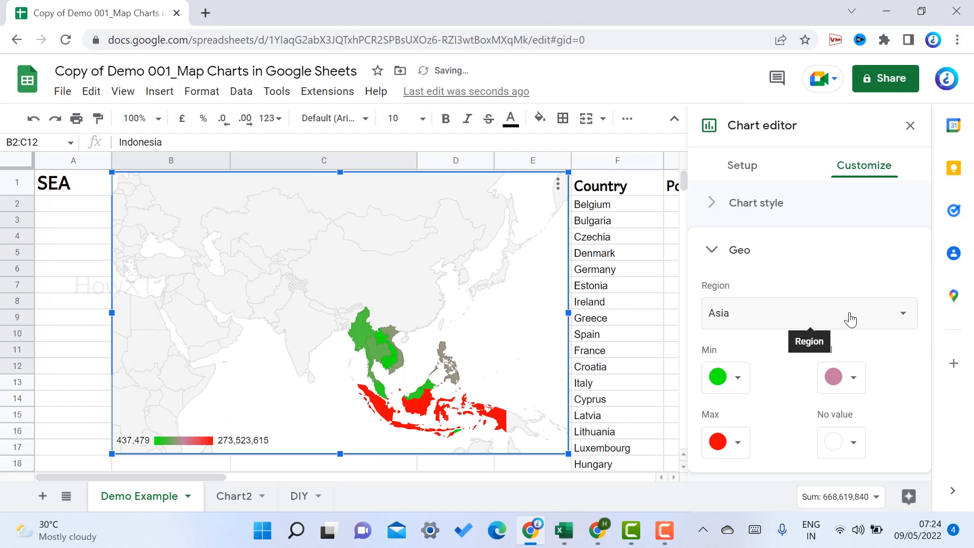
click(841, 377)
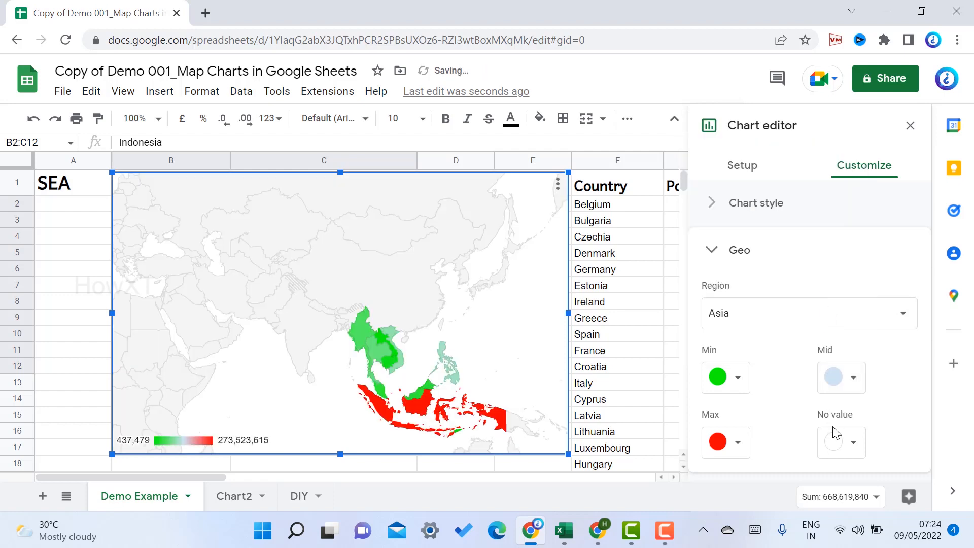
click(841, 376)
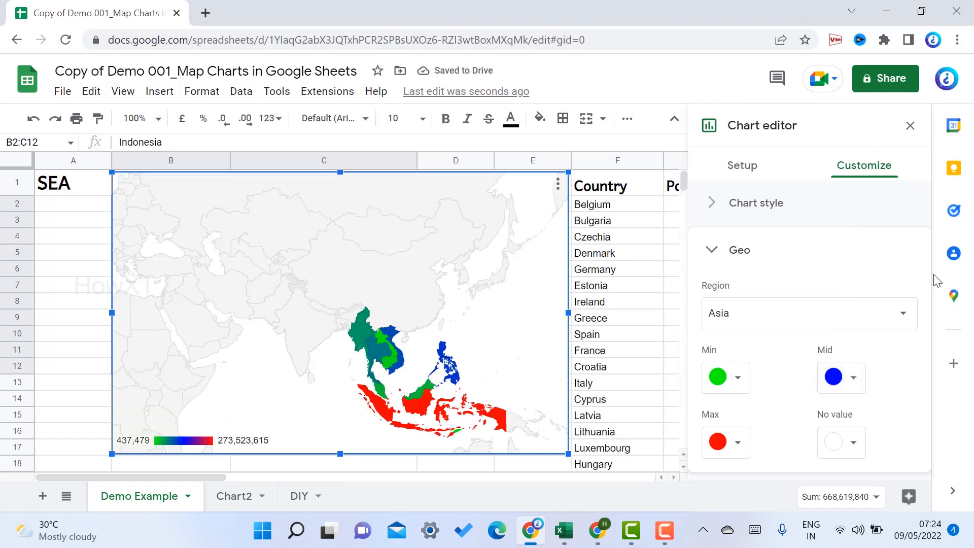
mouse_move(882, 432)
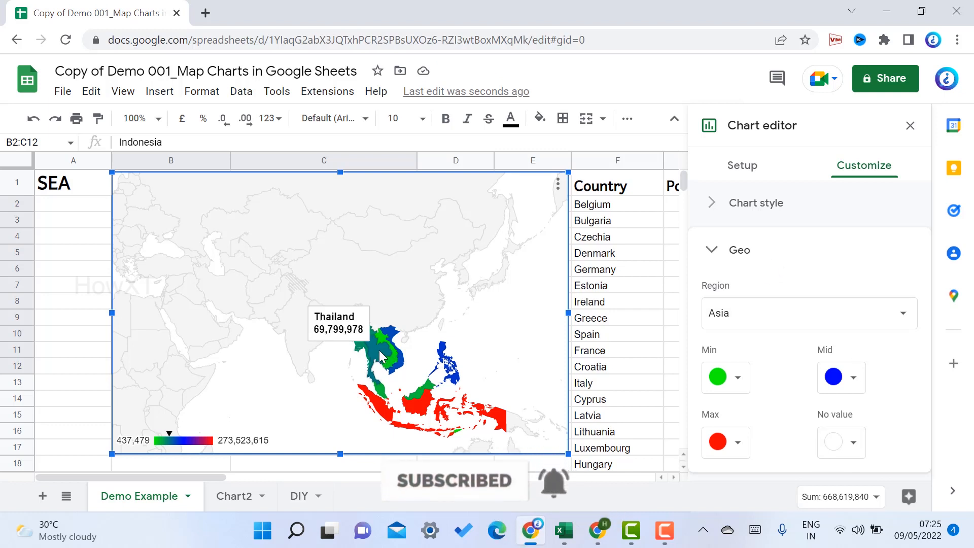
mouse_move(370, 339)
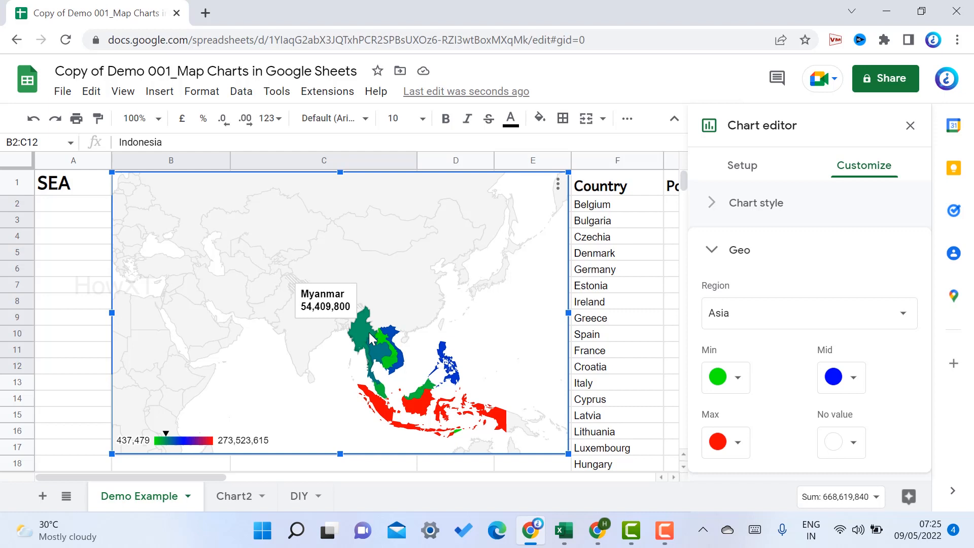
mouse_move(522, 423)
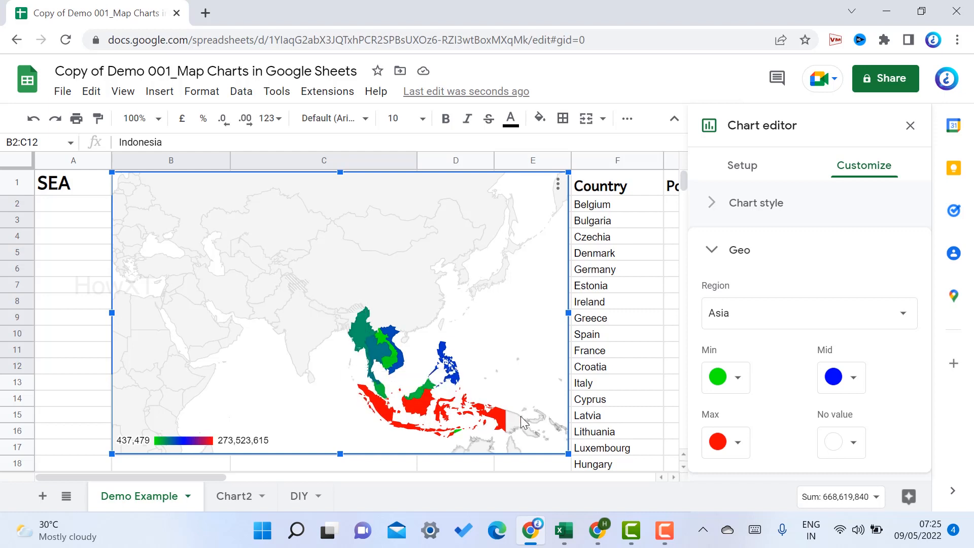
mouse_move(517, 410)
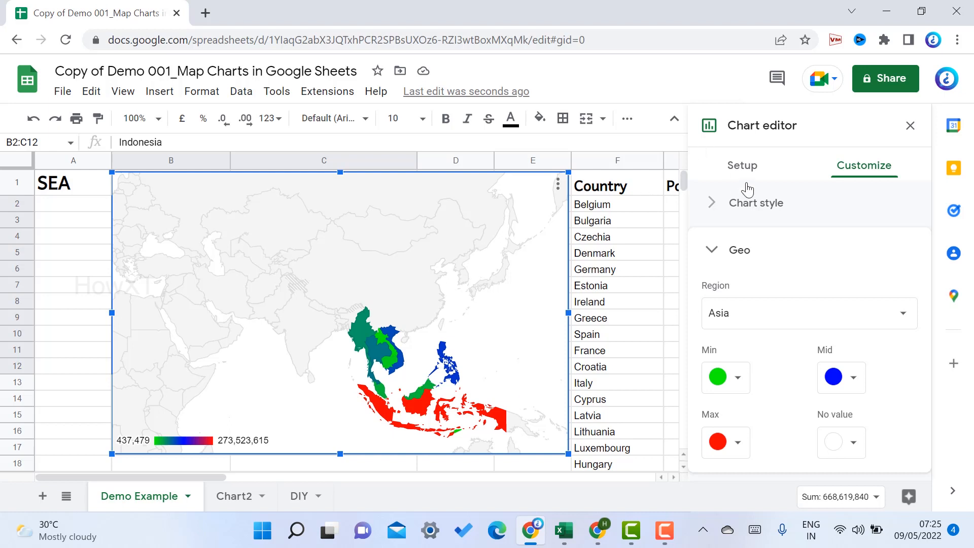
- Close the chart editor and download the map chart as a PNG image
click(743, 166)
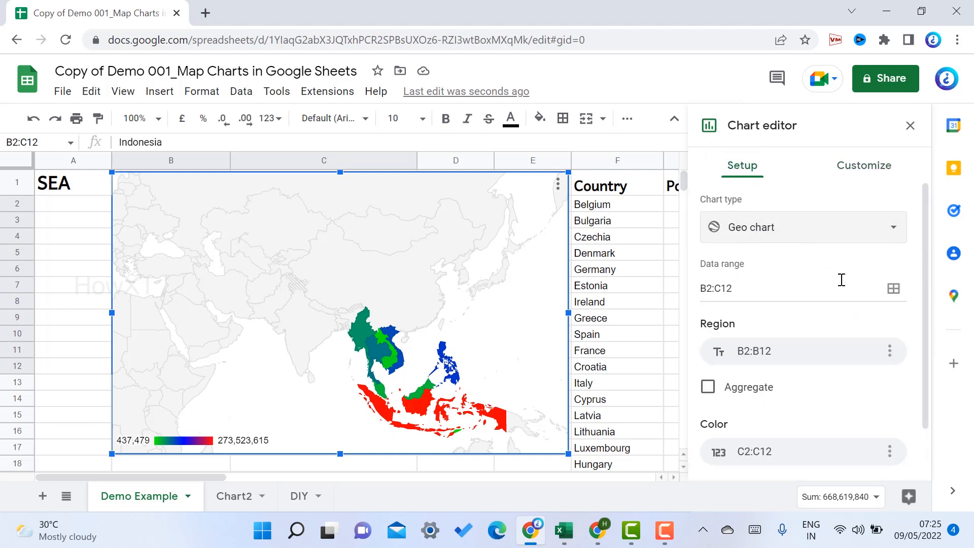
mouse_move(719, 248)
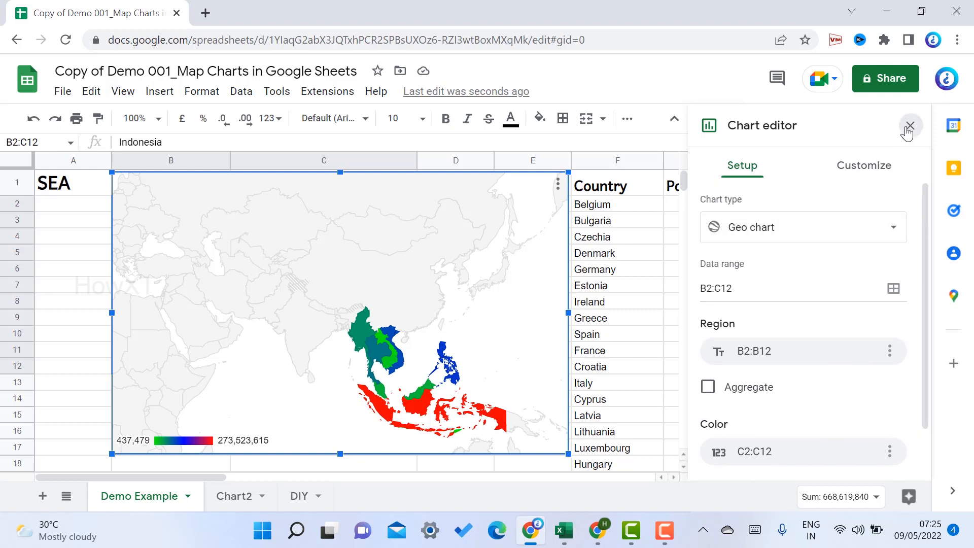
click(908, 125)
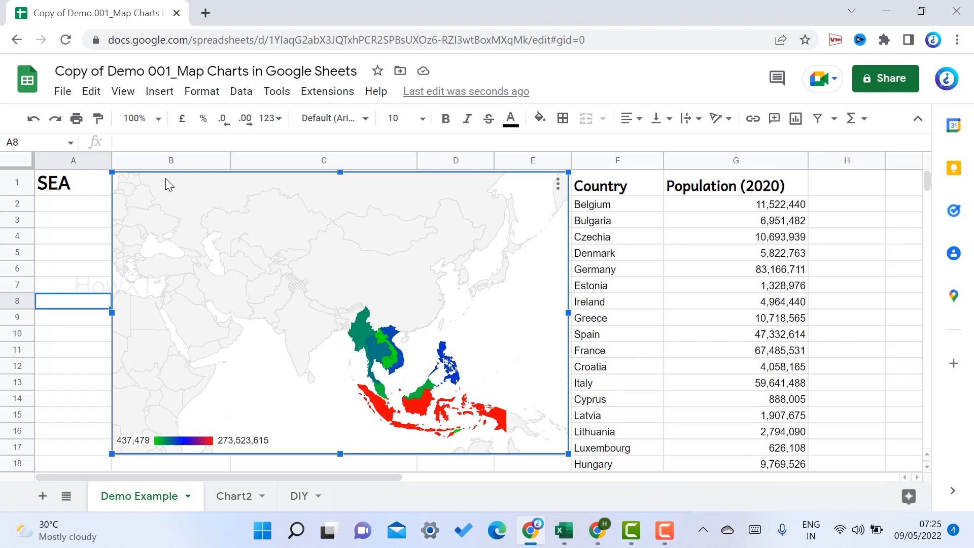
mouse_move(438, 284)
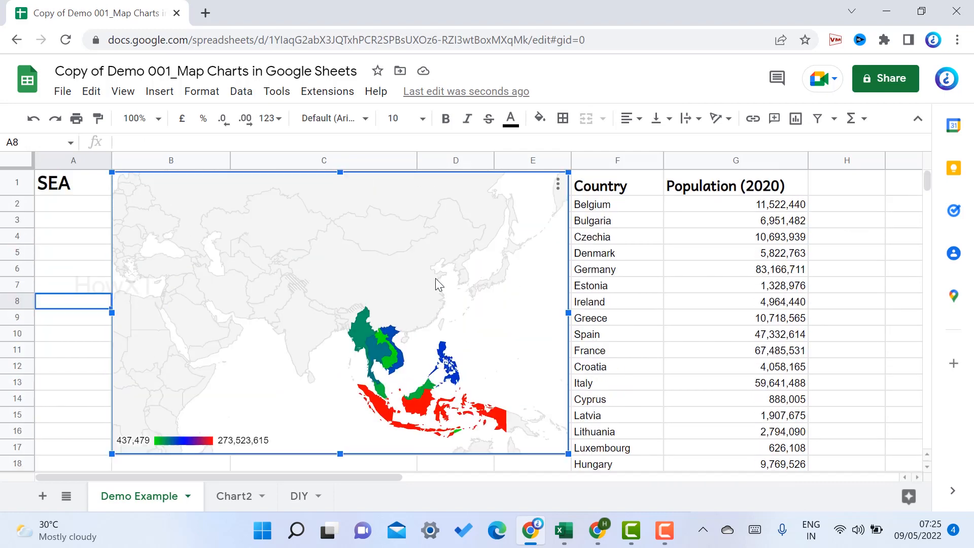
mouse_move(225, 245)
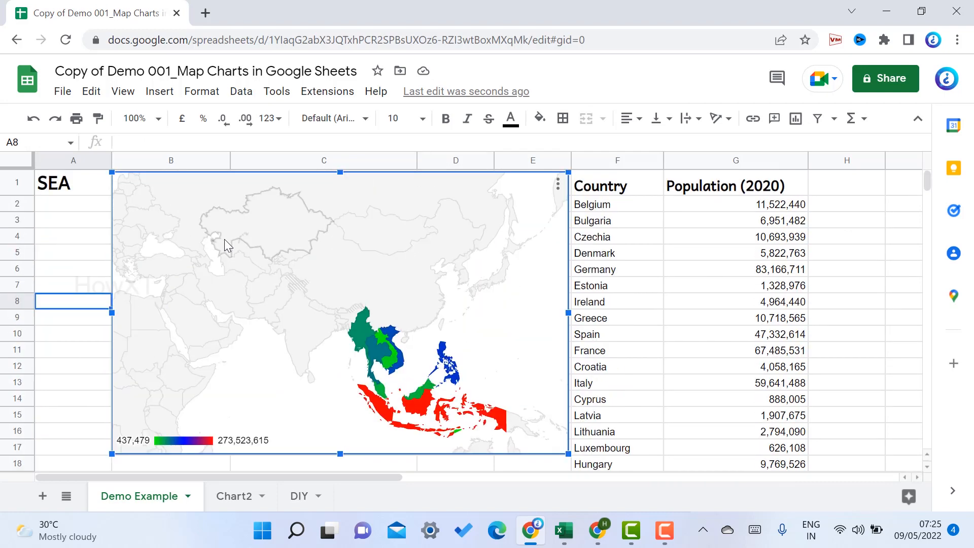
mouse_move(512, 284)
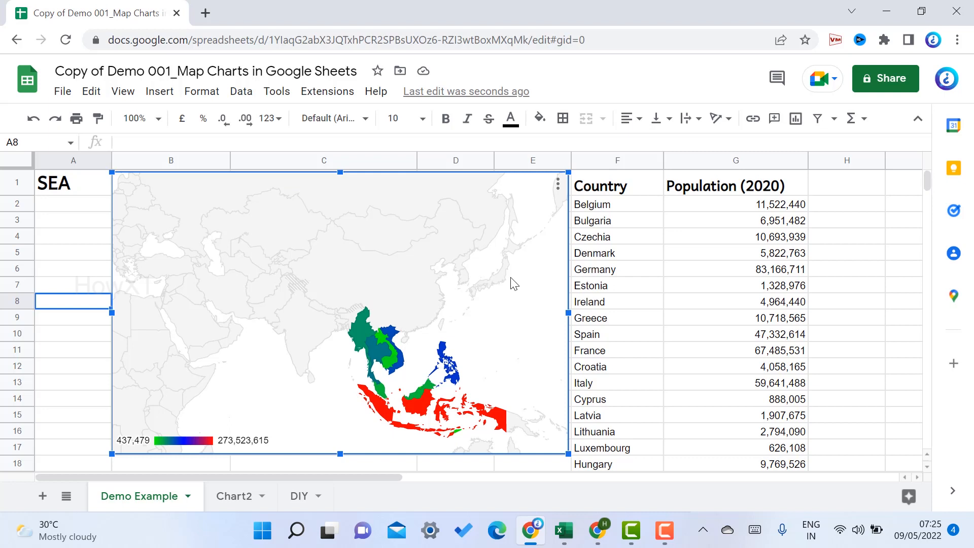
mouse_move(566, 319)
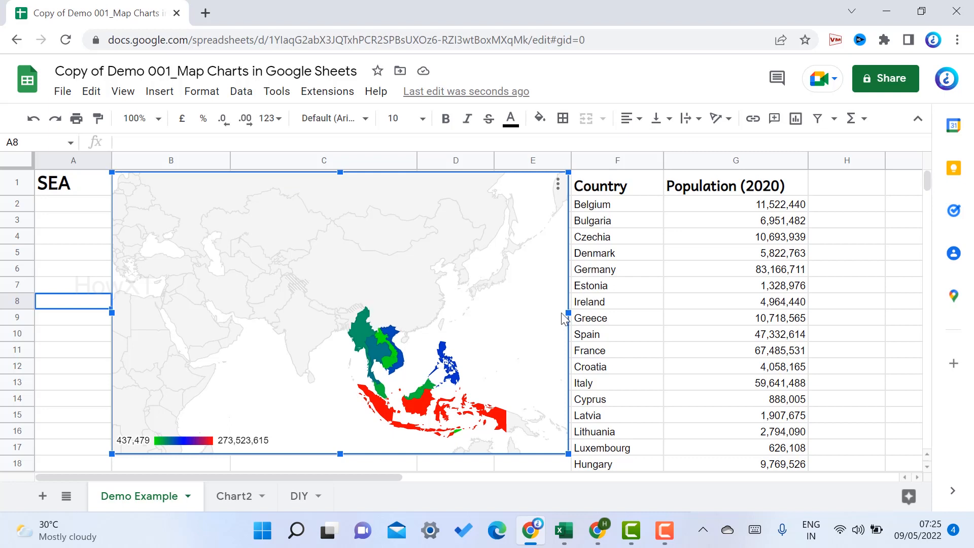
mouse_move(558, 185)
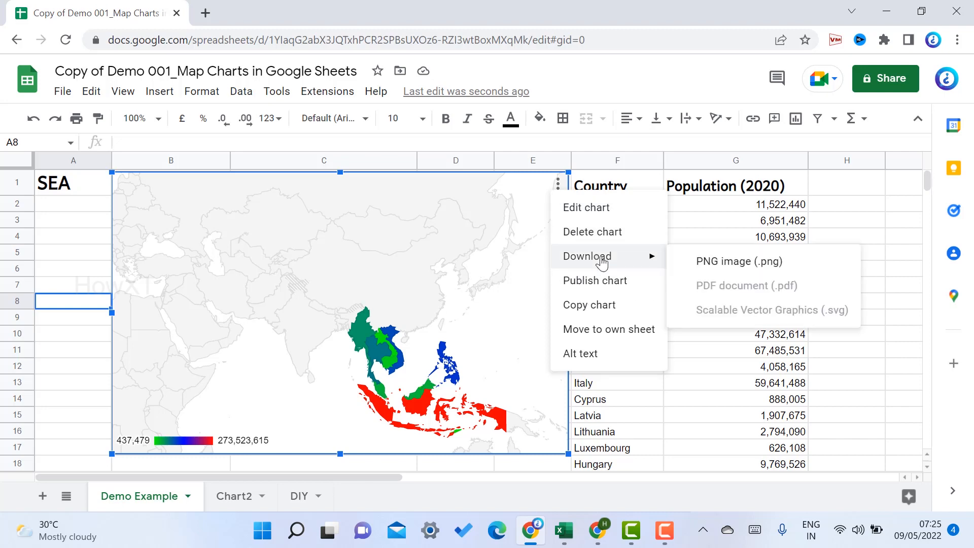
click(739, 260)
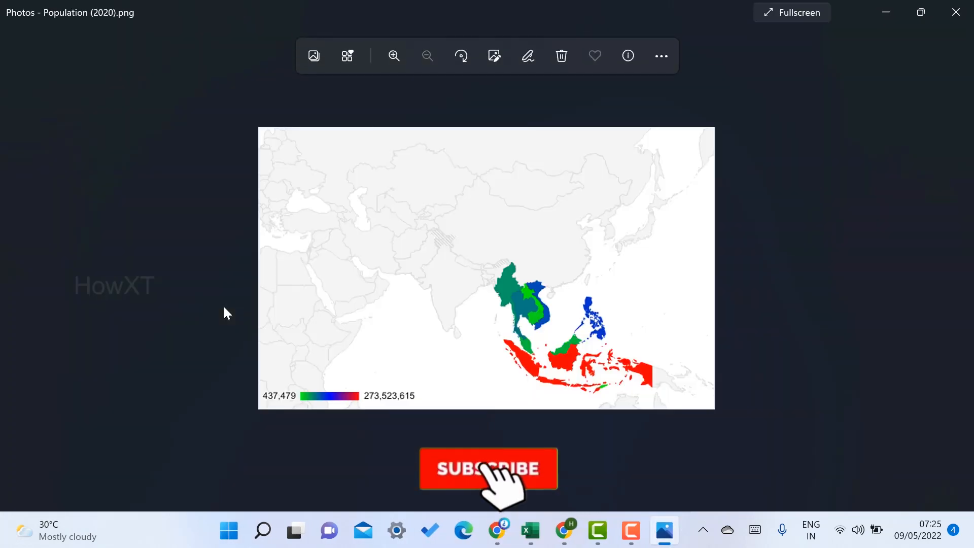
- Close the Photos preview of the downloaded Population (2020) map image
click(487, 468)
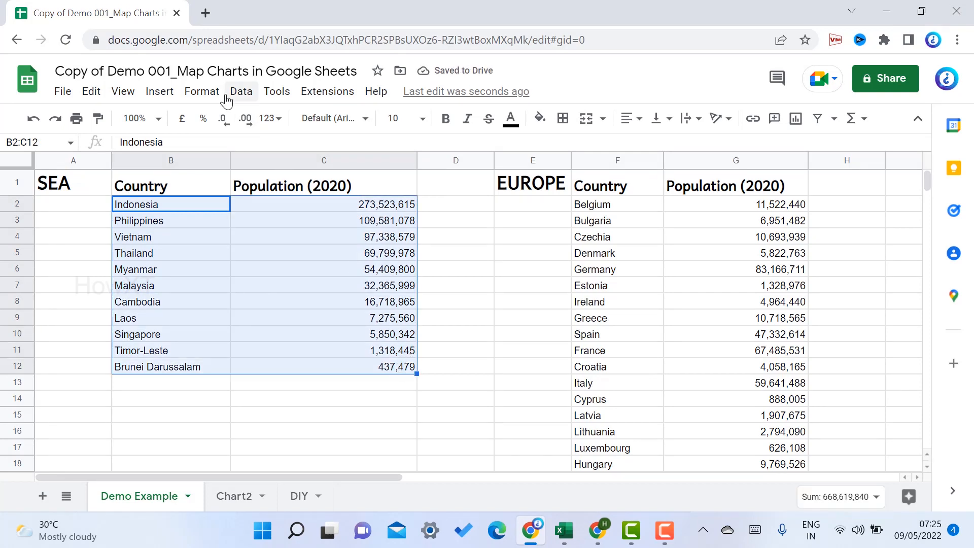
- Insert a new chart from the SEA data as a Geo chart with markers
click(159, 91)
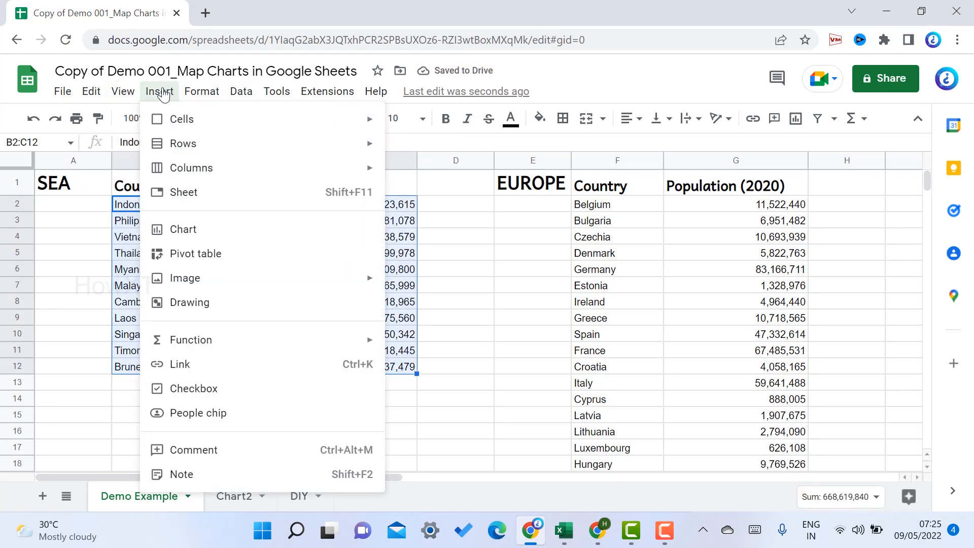
click(617, 254)
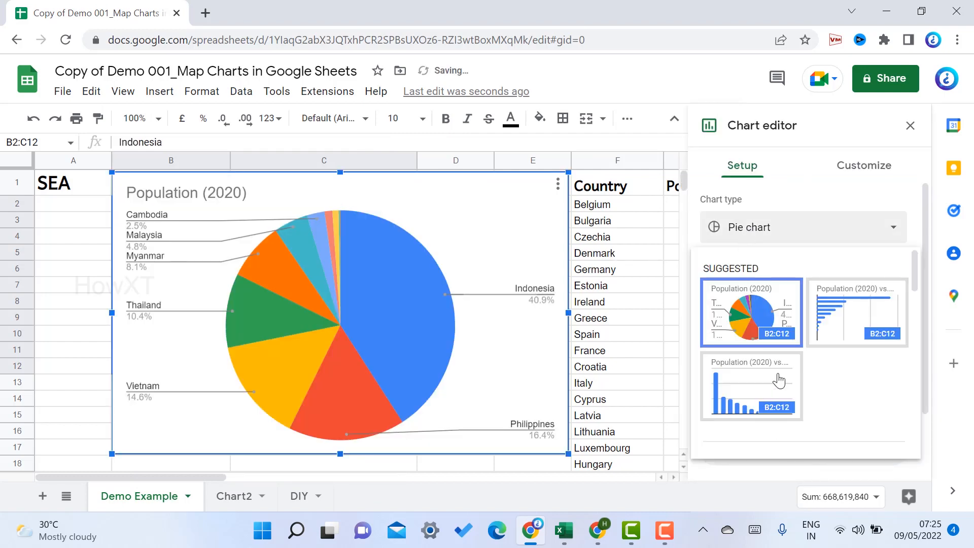
click(803, 227)
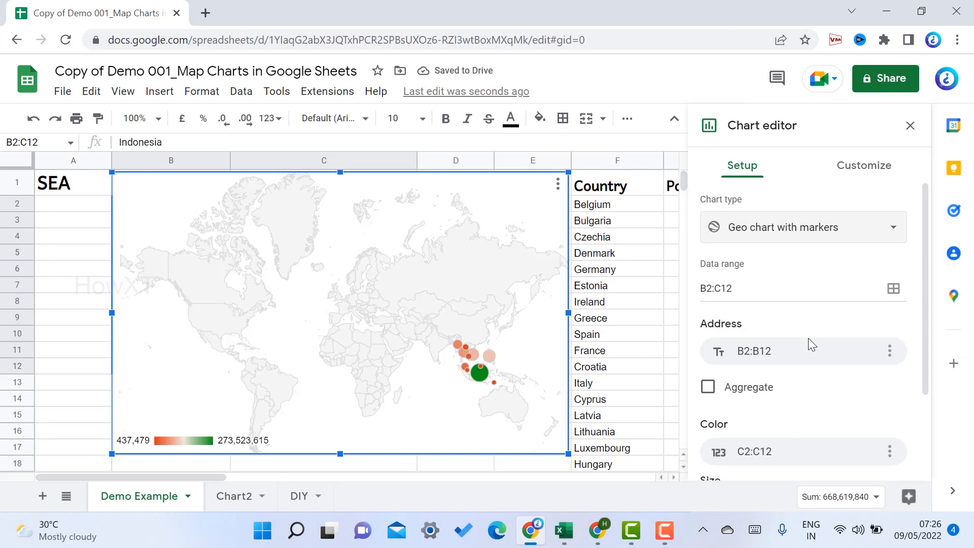
mouse_move(770, 381)
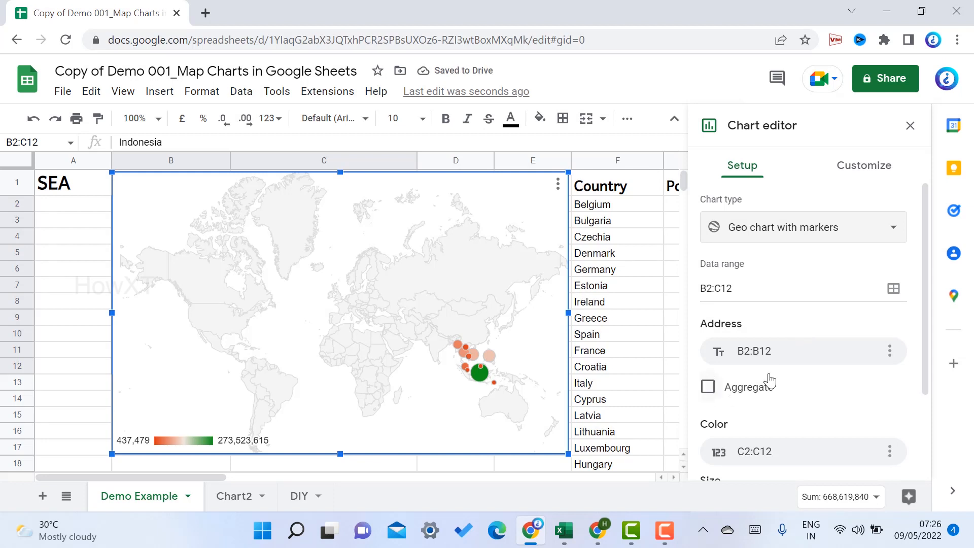
- Set the marker map's region to Asia and its minimum colour to cyan
click(863, 165)
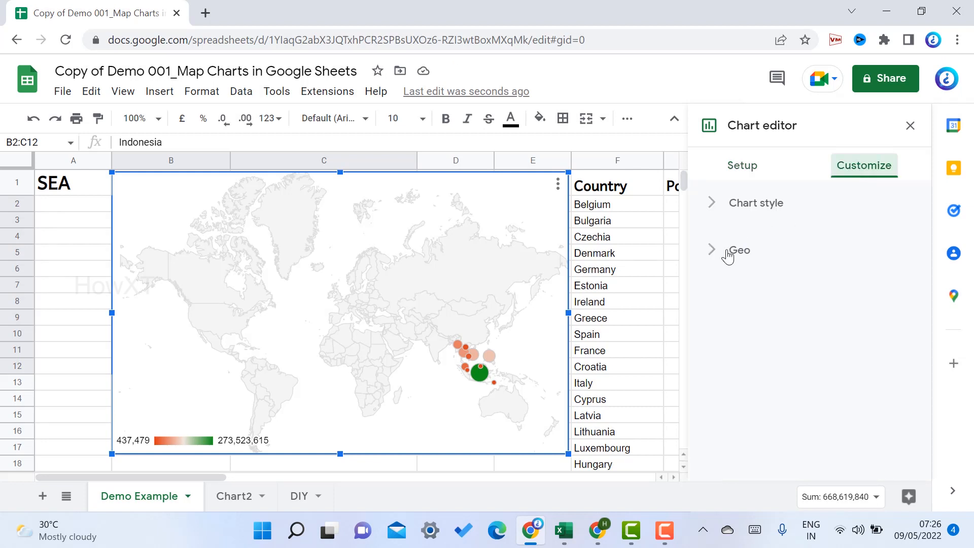
click(739, 250)
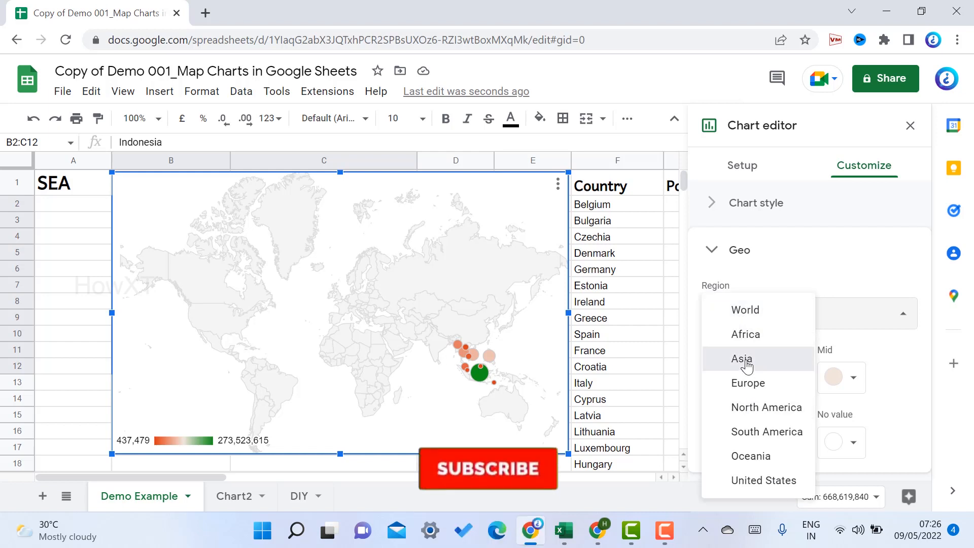
click(742, 359)
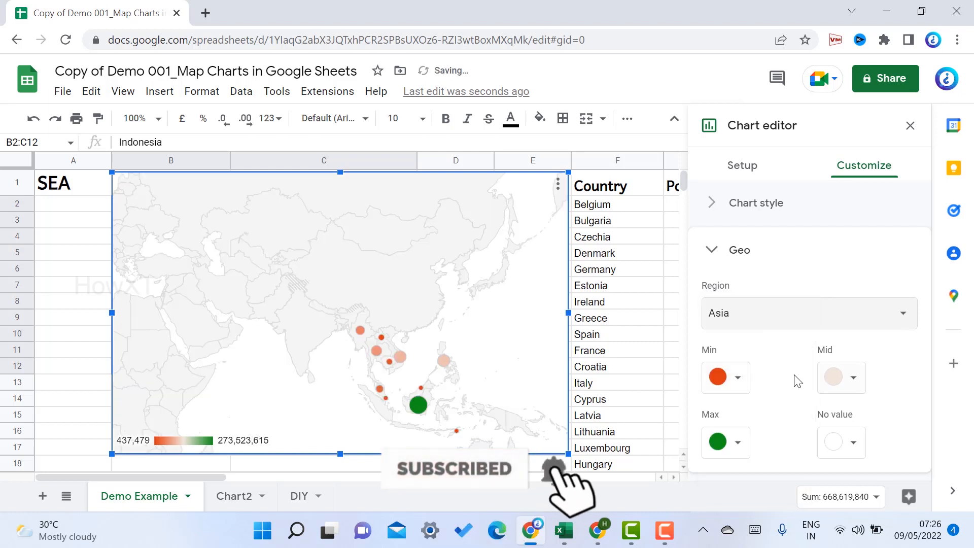
click(725, 377)
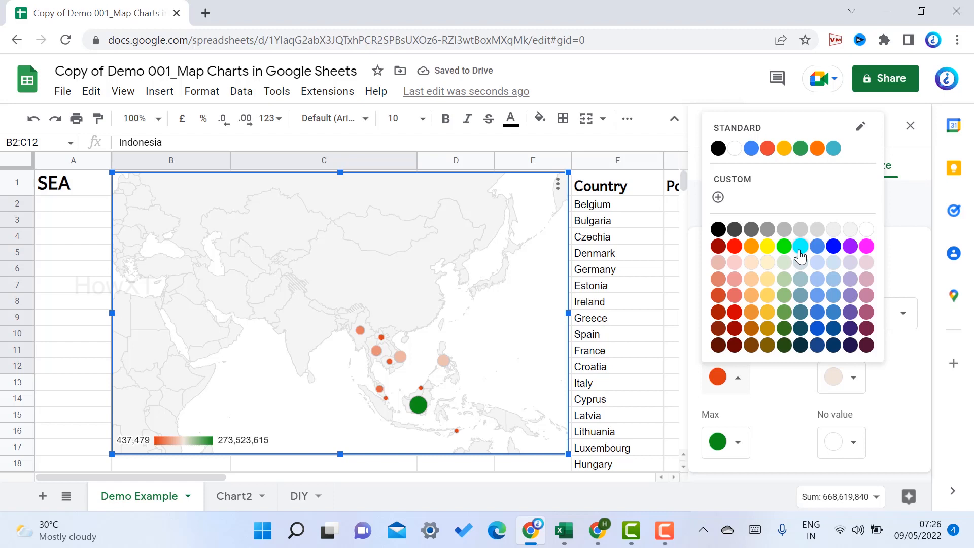
click(800, 247)
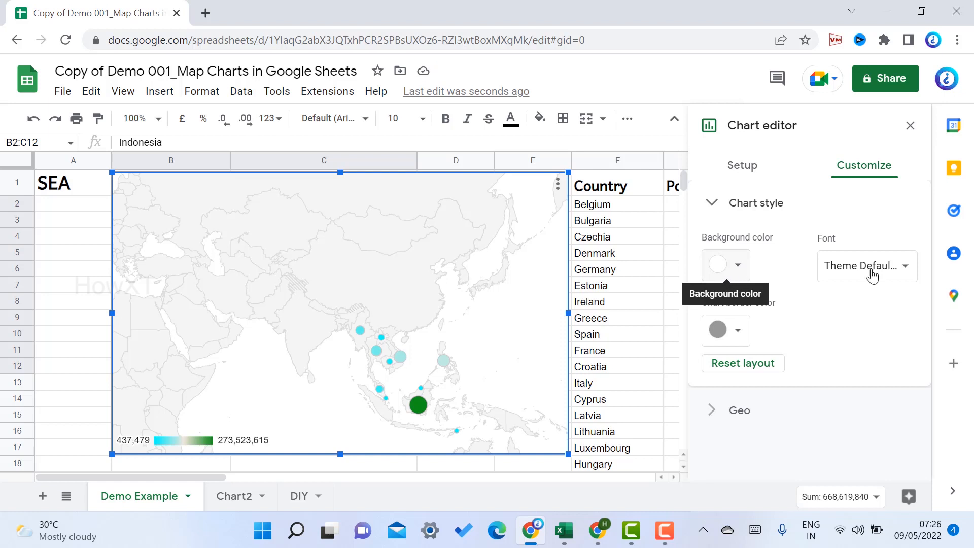
- Apply the Wide font, a black background and a black chart border
click(867, 266)
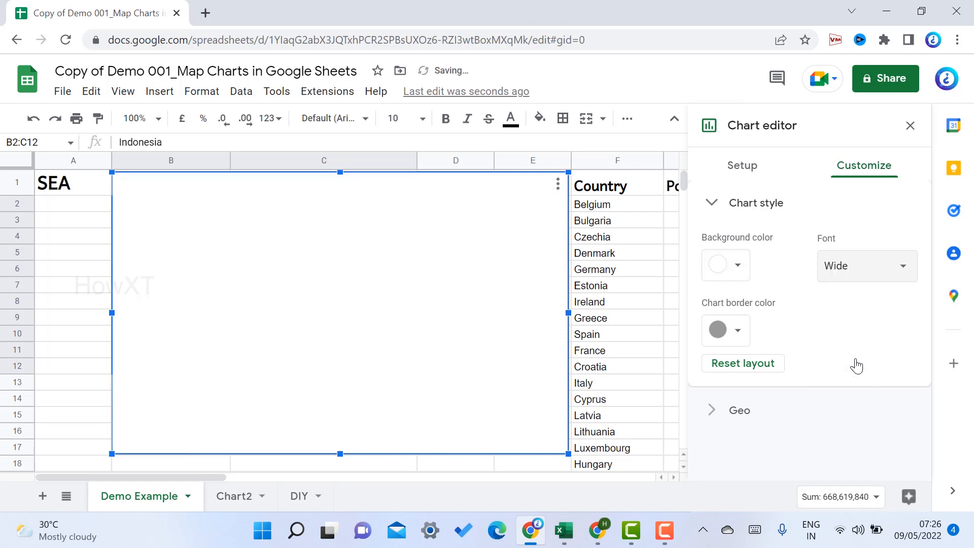
click(725, 265)
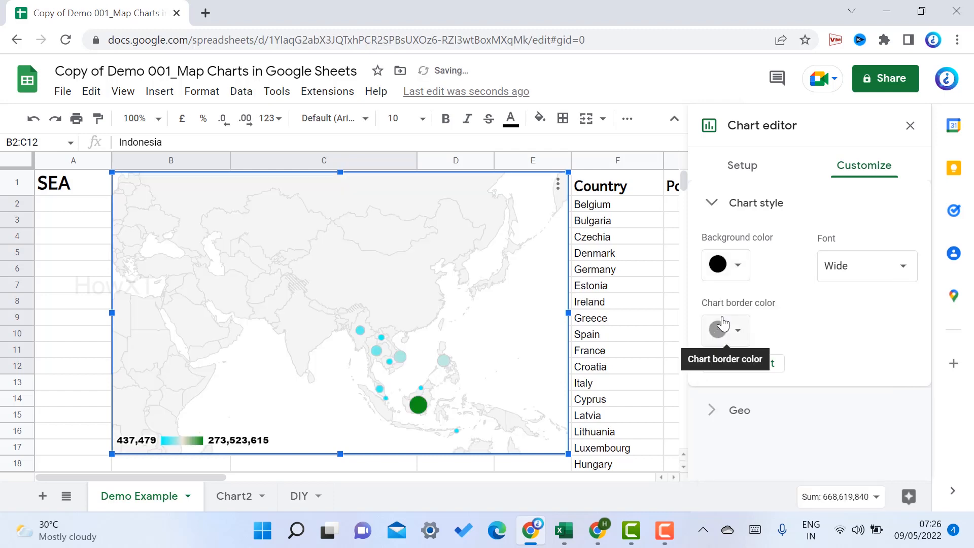
click(725, 329)
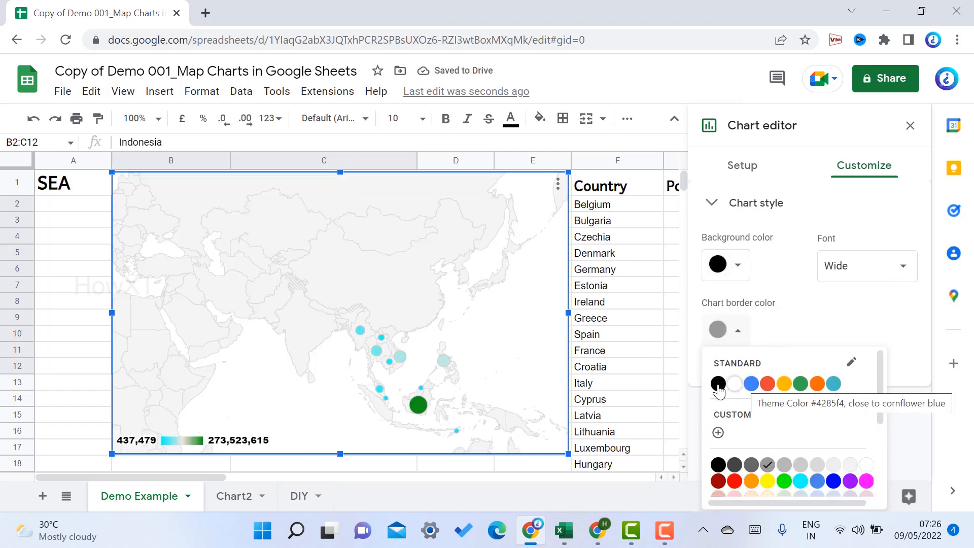
click(717, 383)
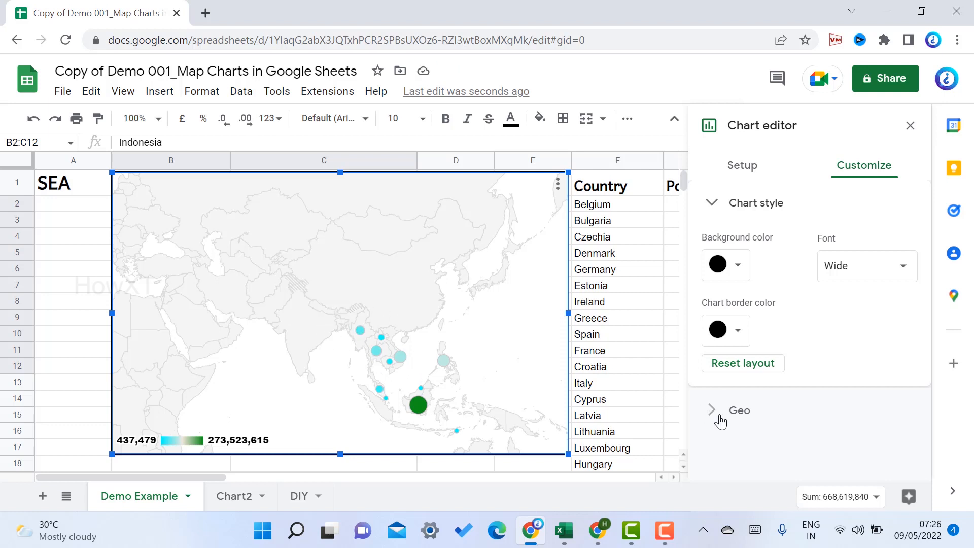
- Confirm the Geo region as Asia, then bring up the chart's PNG, PDF and SVG download options
click(739, 410)
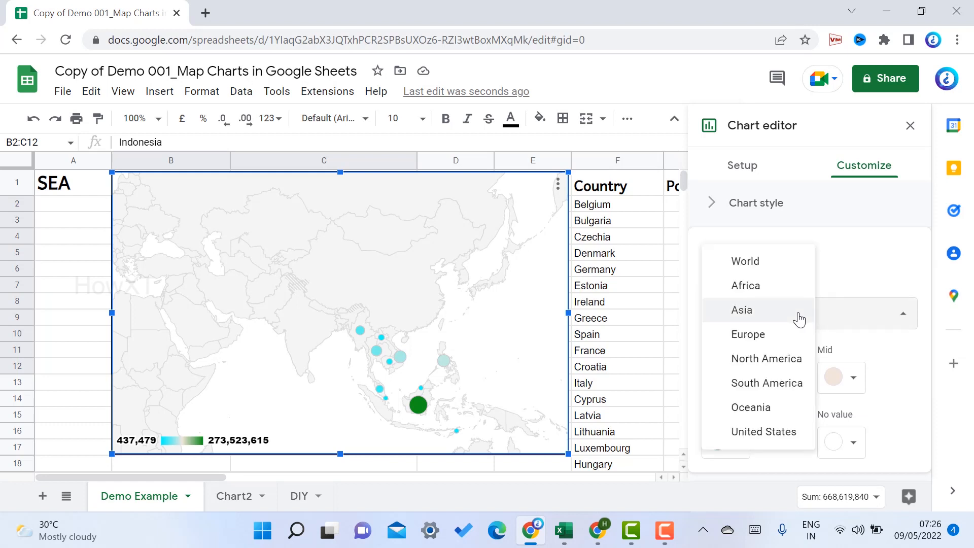
click(742, 310)
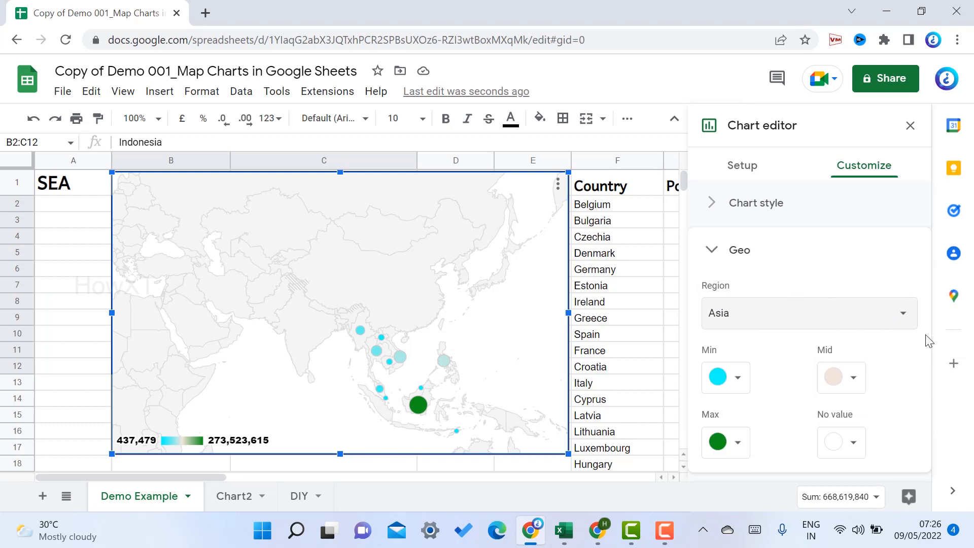
click(557, 185)
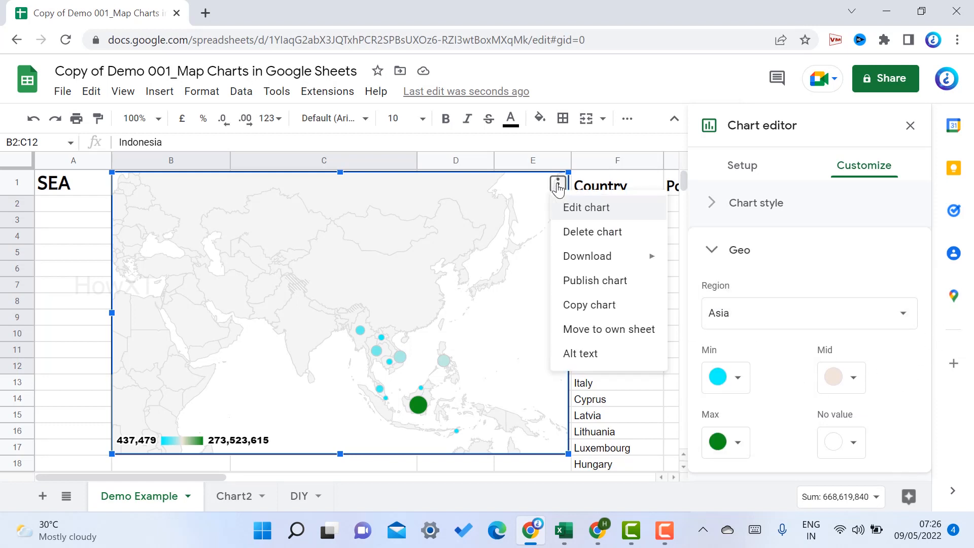
click(586, 256)
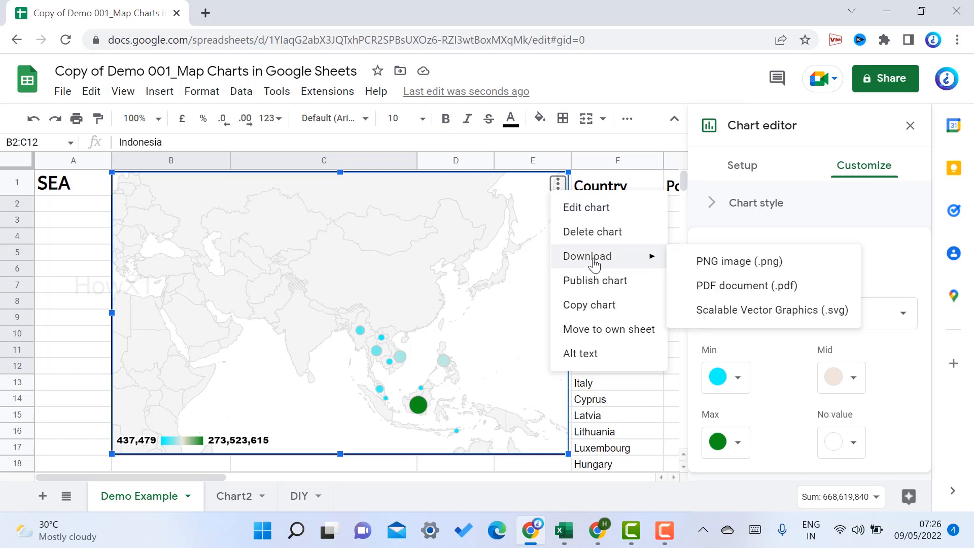